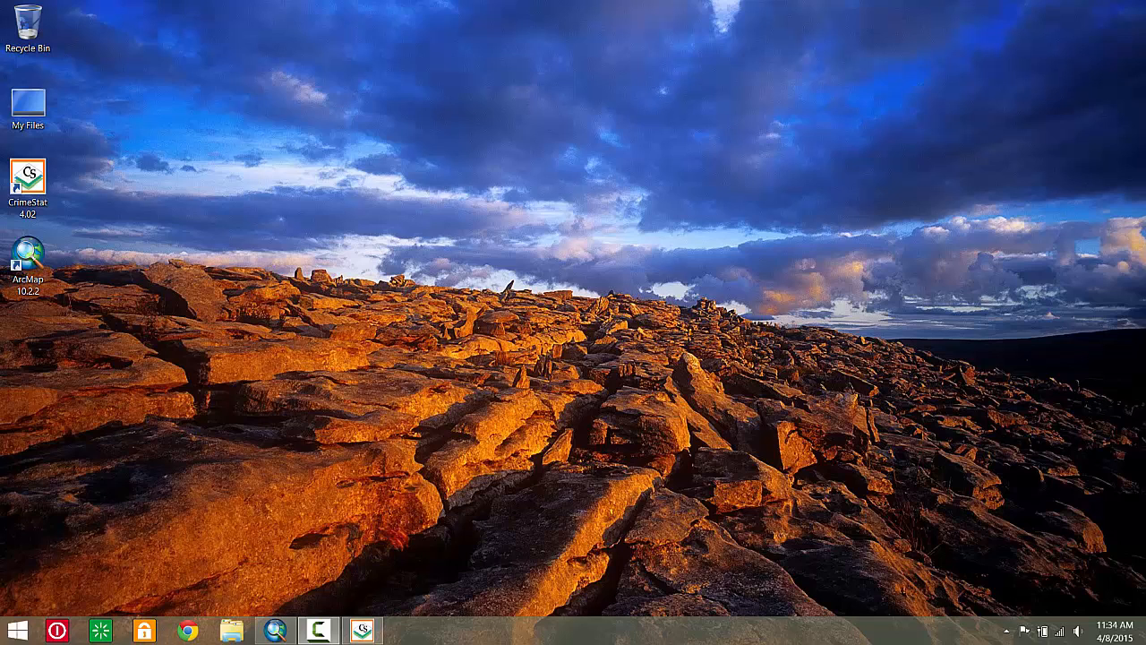
pyautogui.moveTo(1053, 63)
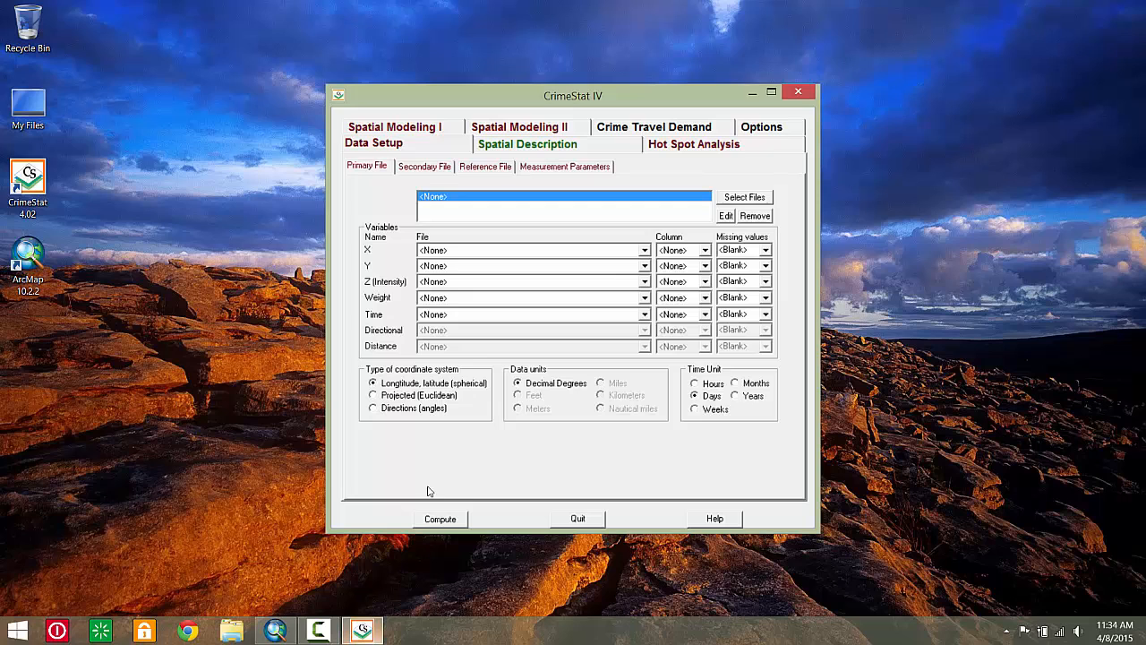
pyautogui.moveTo(767, 201)
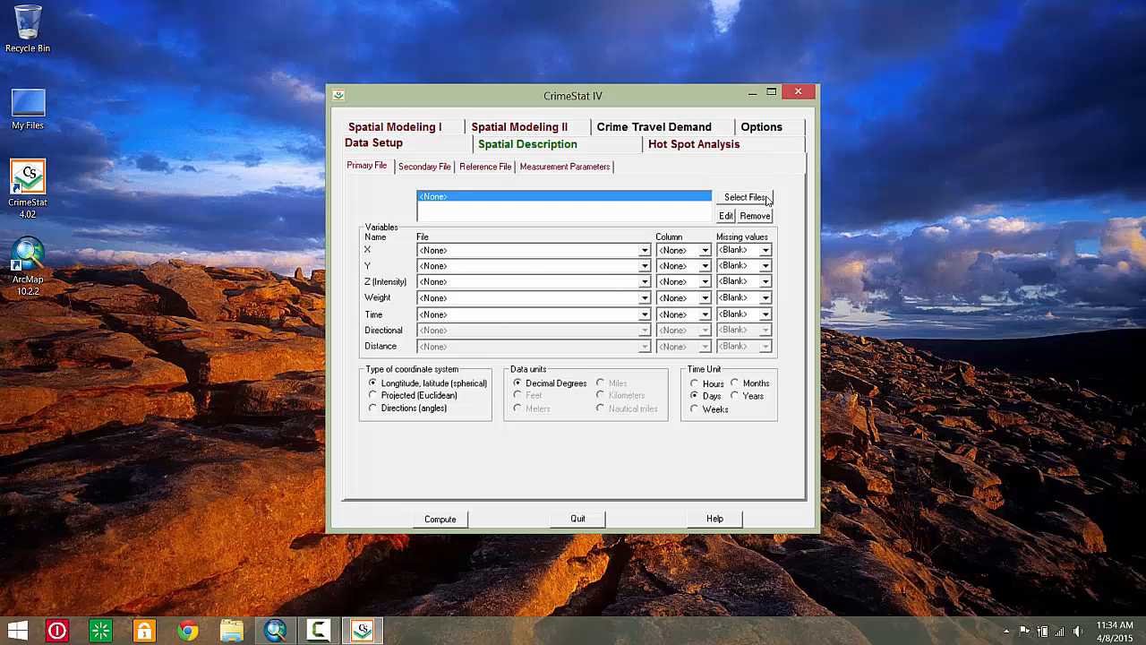
# Step: Load CSRobSeries.shp as the primary file and assign its X column as the X coordinate
pyautogui.click(745, 195)
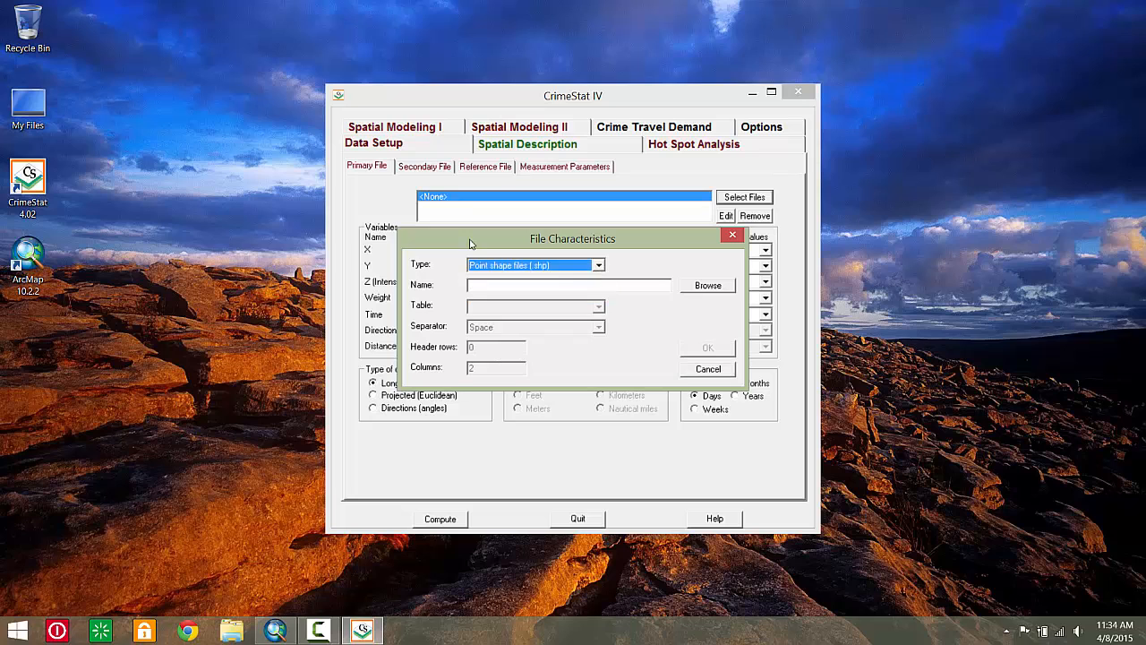
pyautogui.click(708, 285)
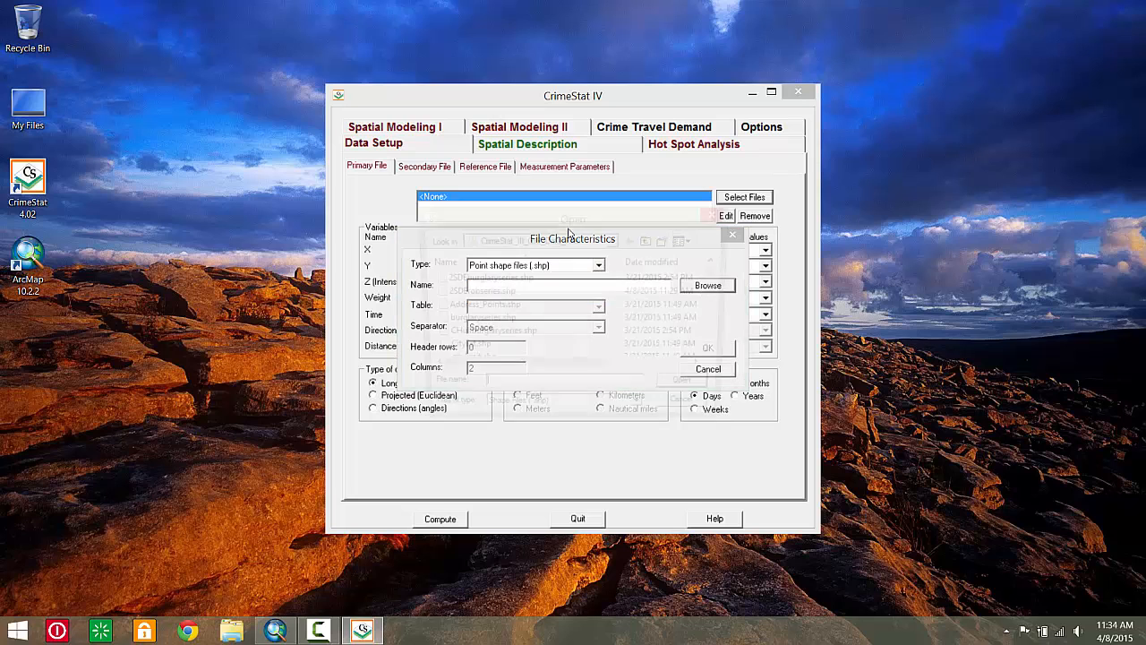
pyautogui.click(709, 285)
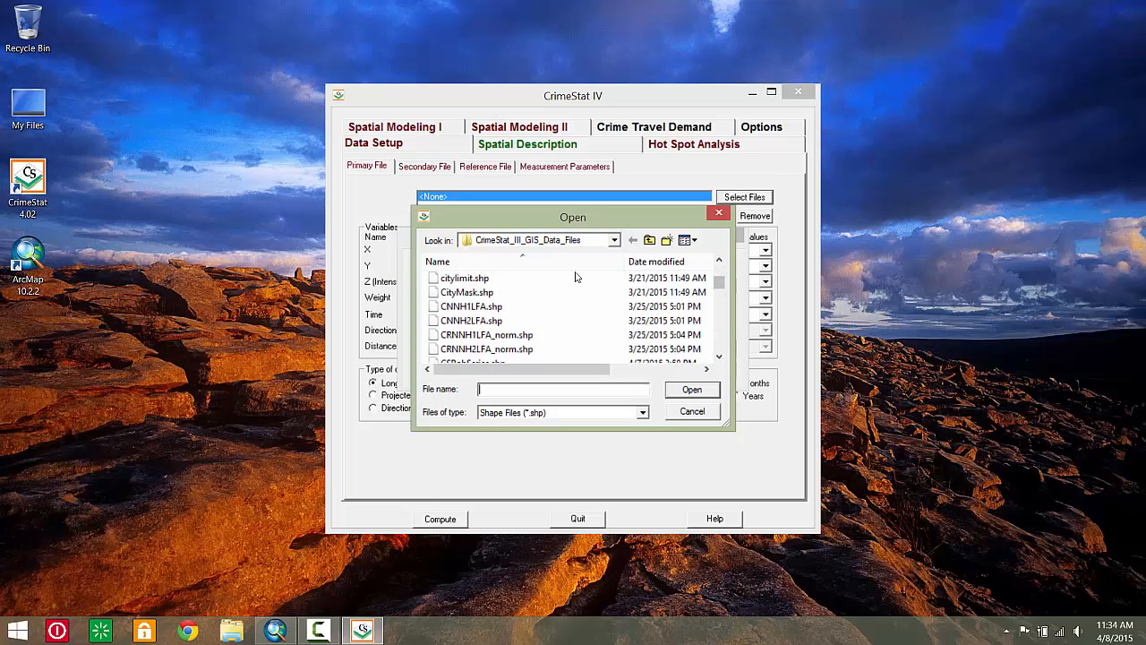
pyautogui.click(473, 278)
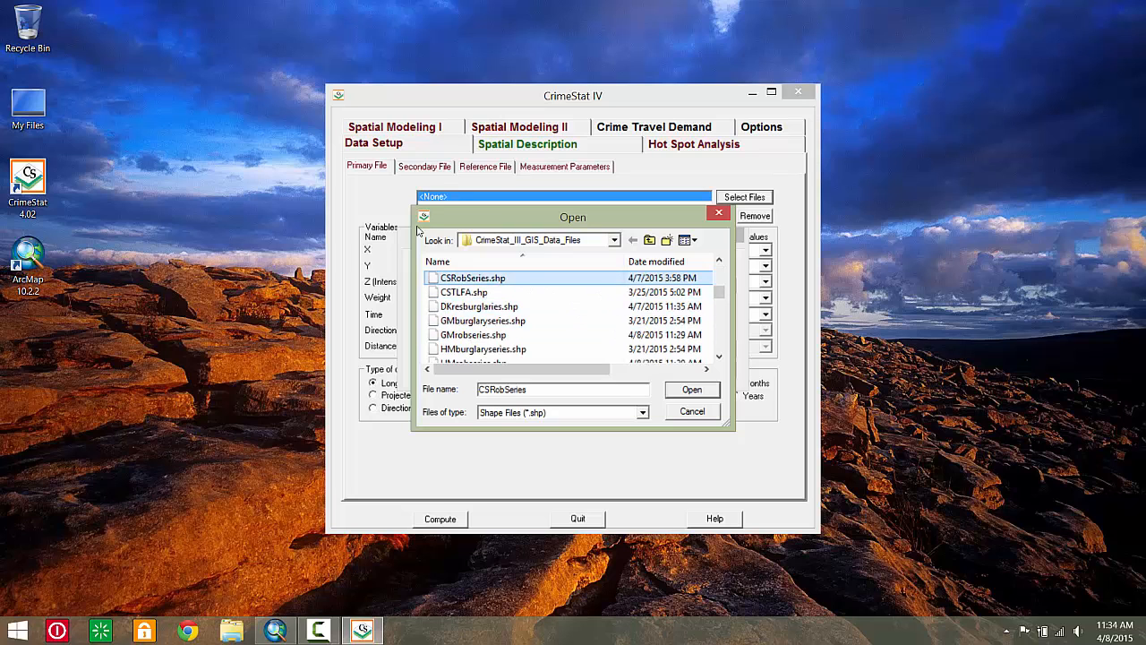
pyautogui.click(691, 389)
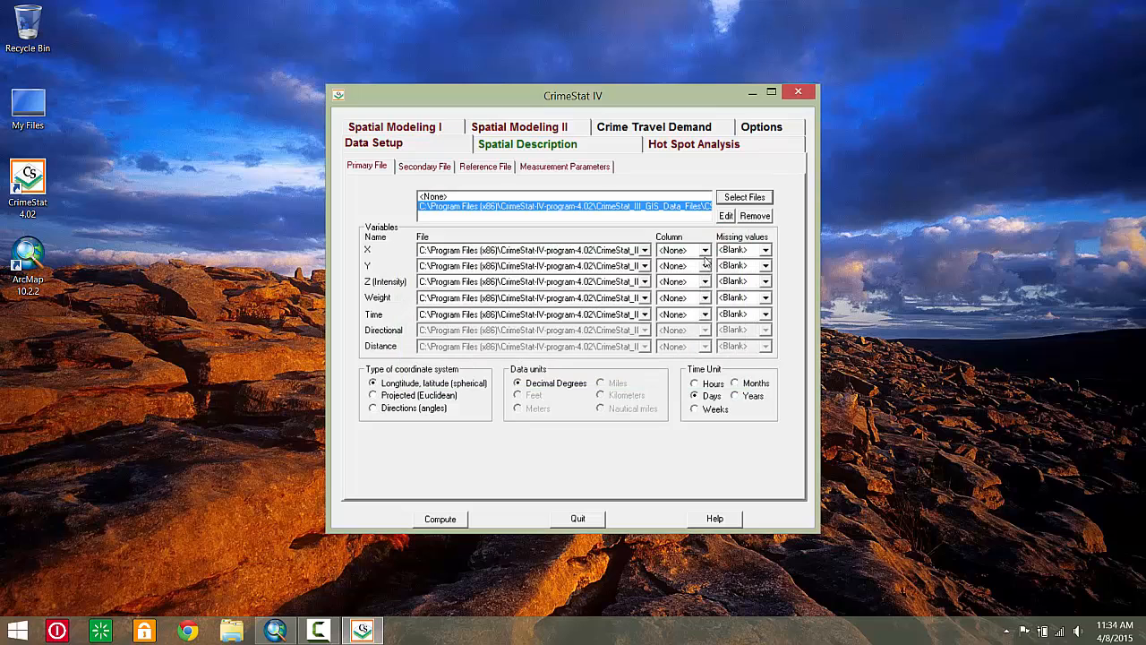
pyautogui.click(677, 251)
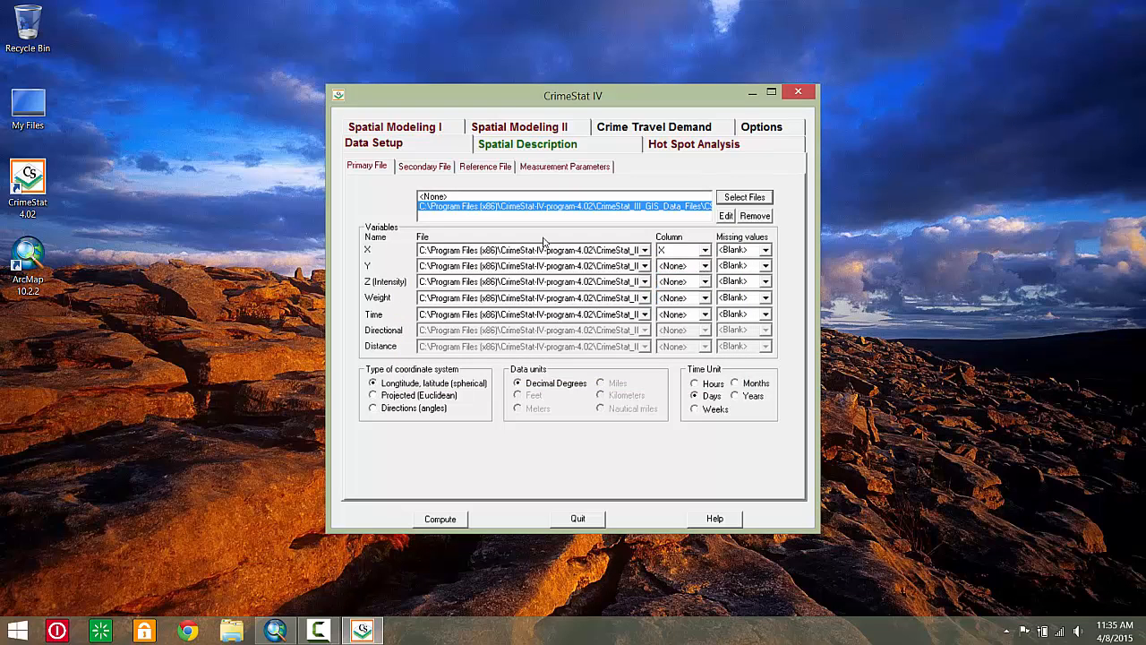
pyautogui.click(372, 396)
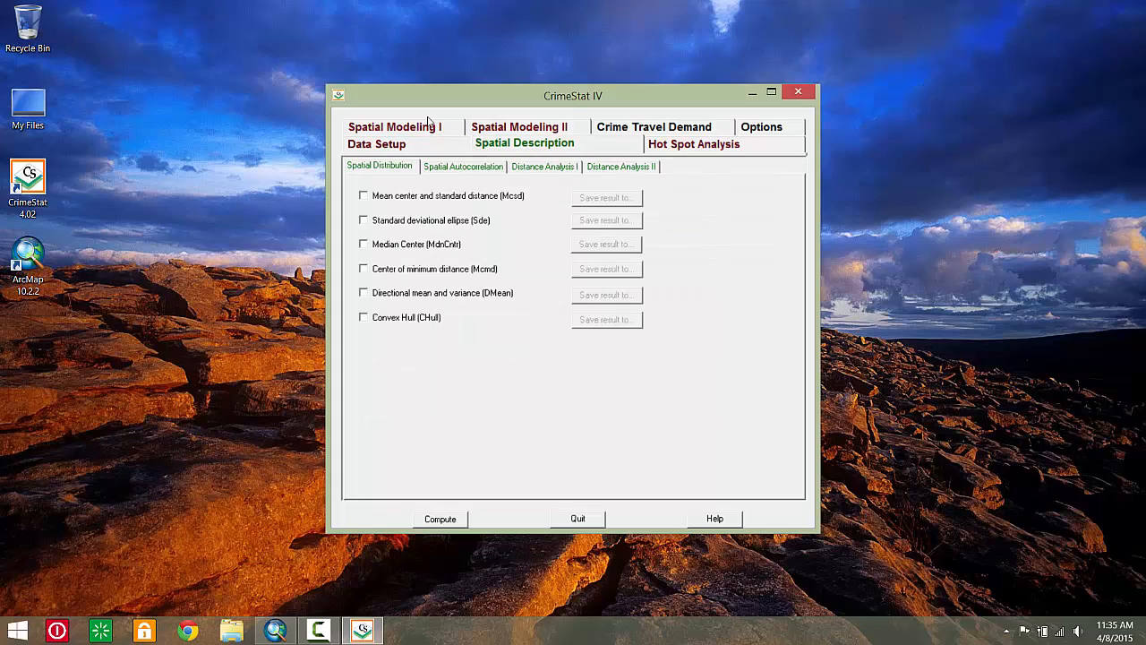
# Step: Enable mean center (Mcsd) and deviational ellipse (Sde), saving the mean center as an ArcView shapefile
pyautogui.click(363, 195)
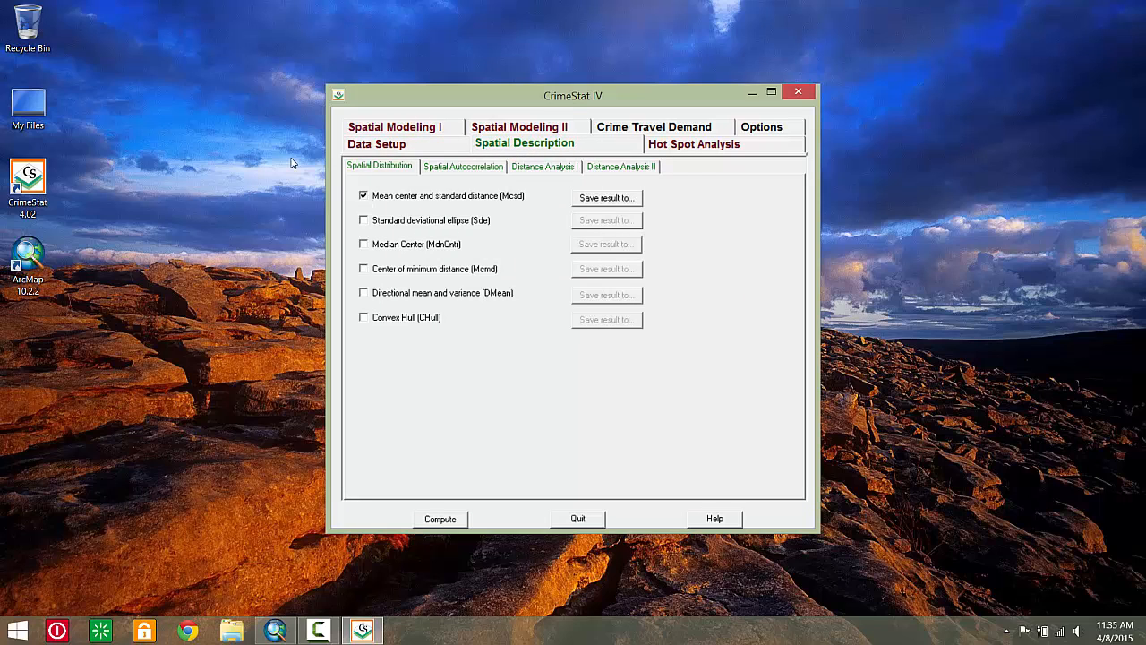
pyautogui.click(364, 218)
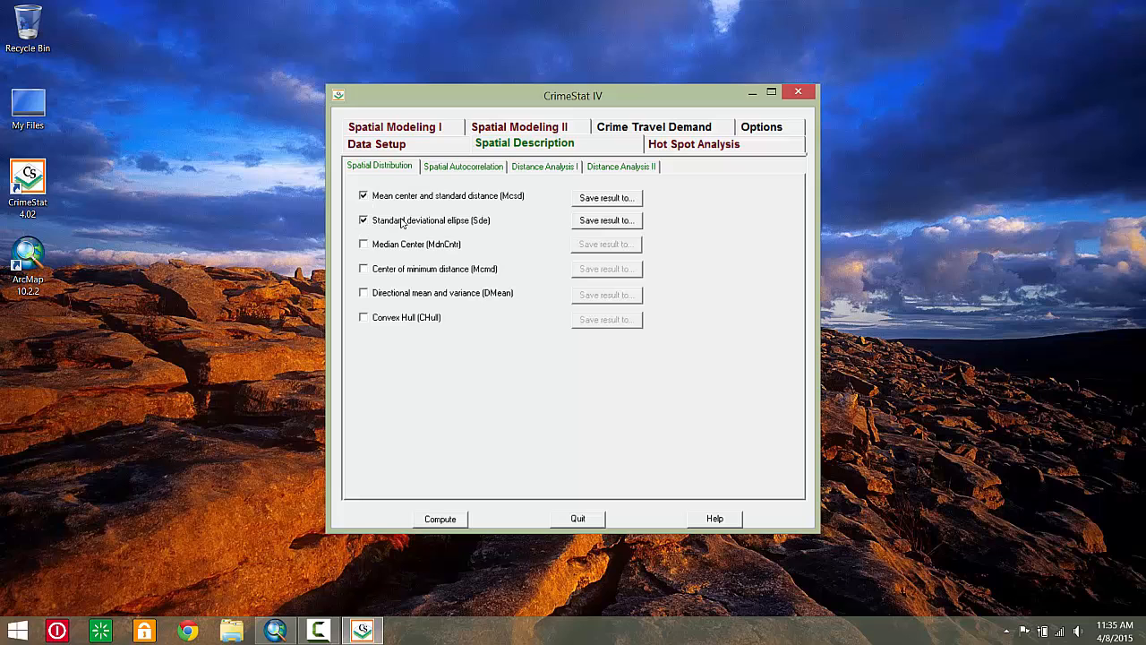
pyautogui.click(606, 197)
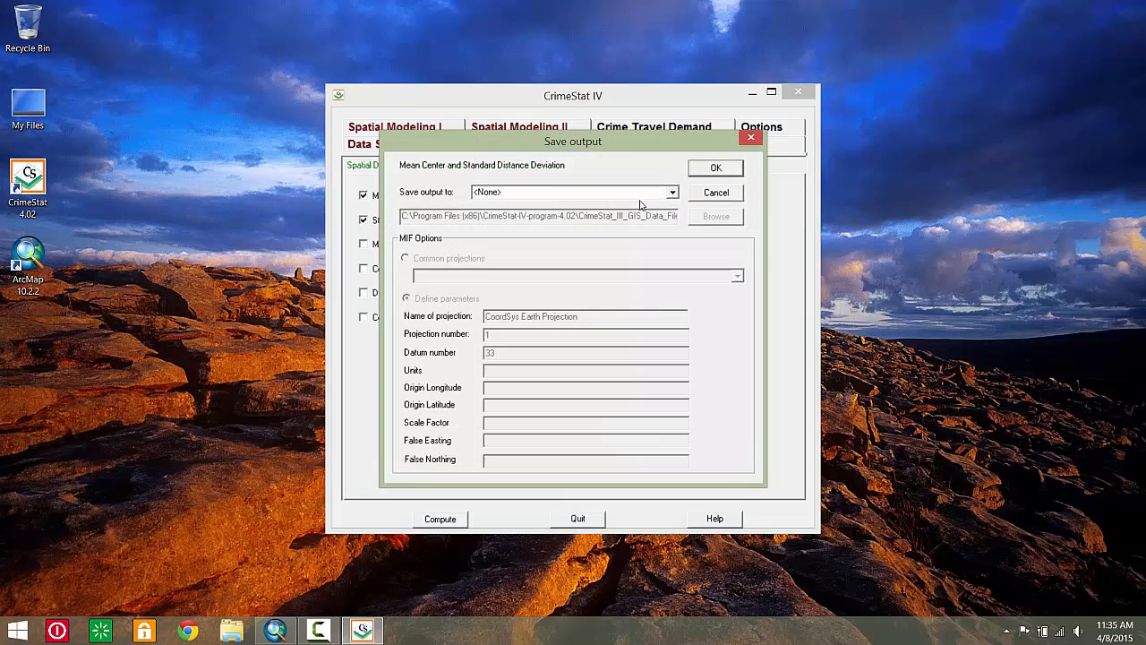
pyautogui.click(674, 191)
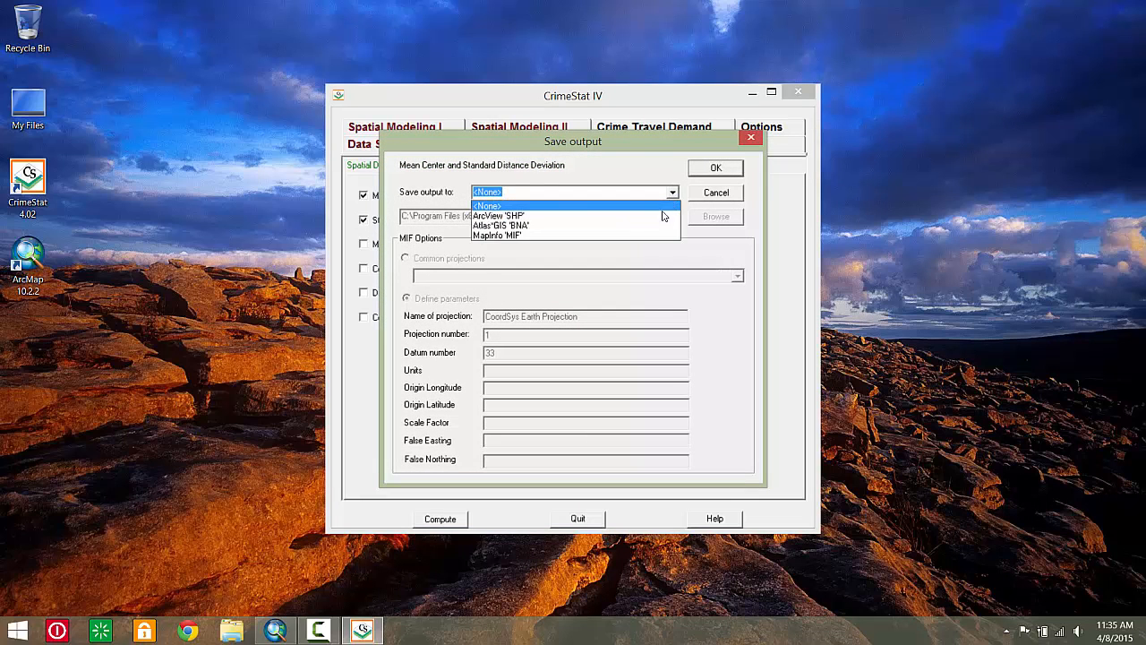
pyautogui.click(498, 215)
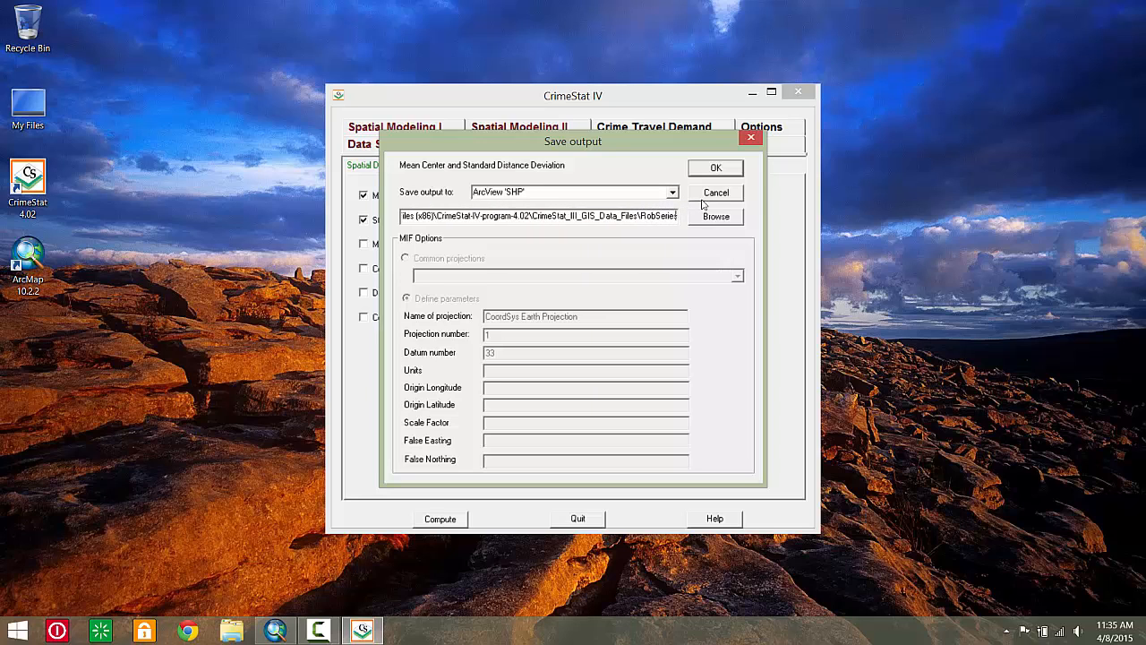
pyautogui.click(716, 194)
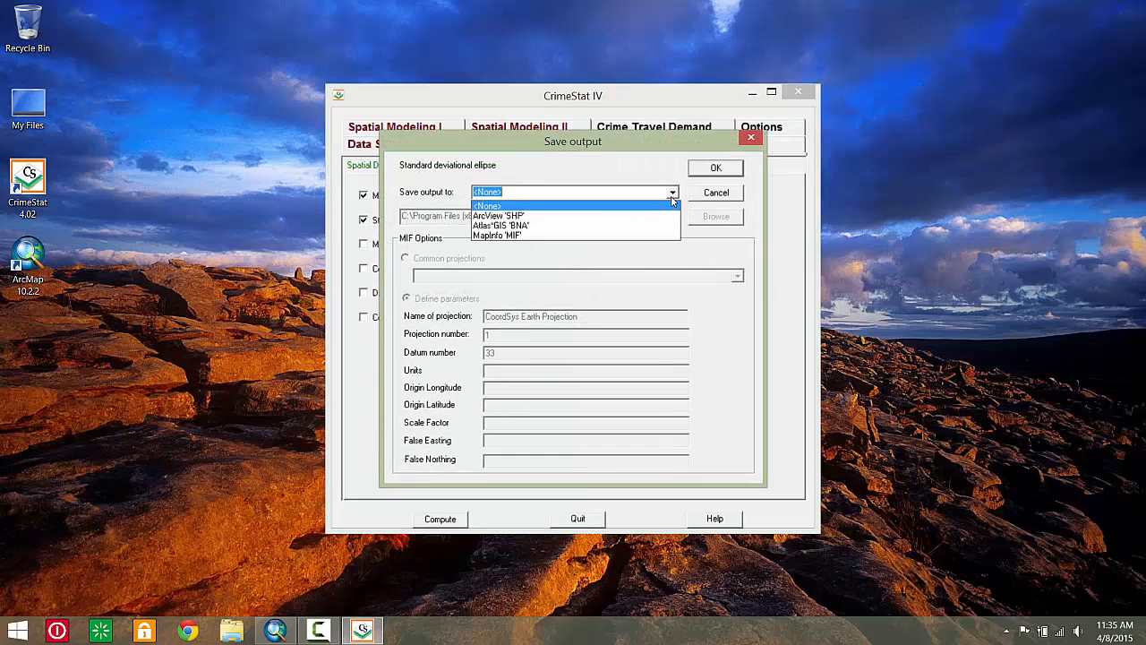
# Step: Save the ellipse as an ArcView shapefile and compute the spatial distribution statistics
pyautogui.click(498, 215)
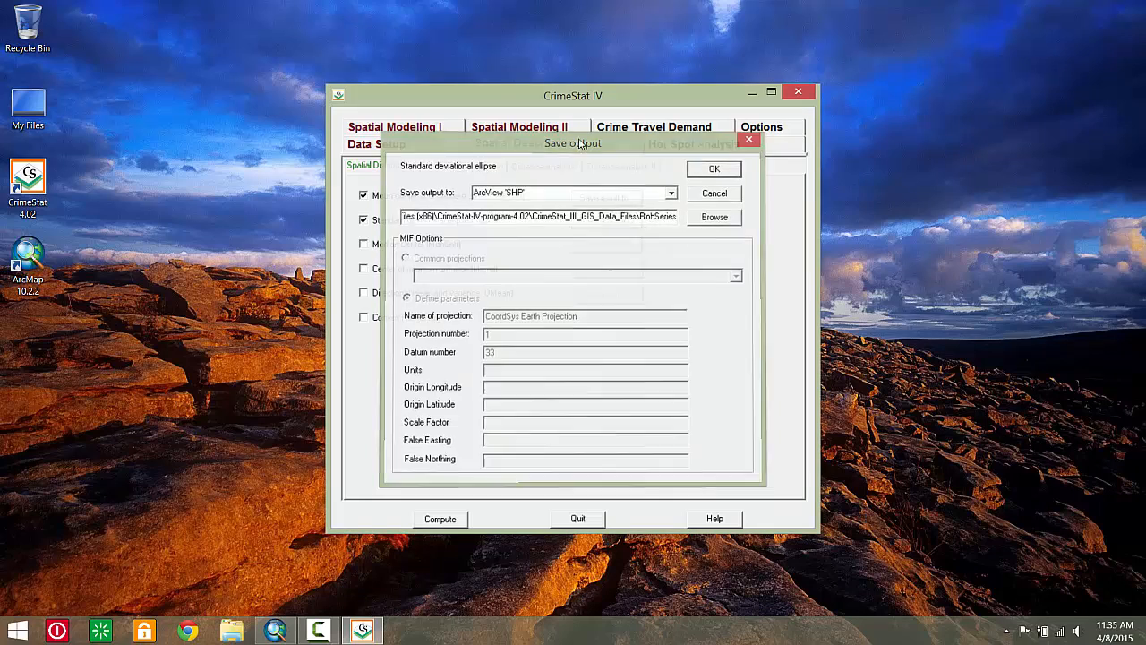
pyautogui.click(712, 169)
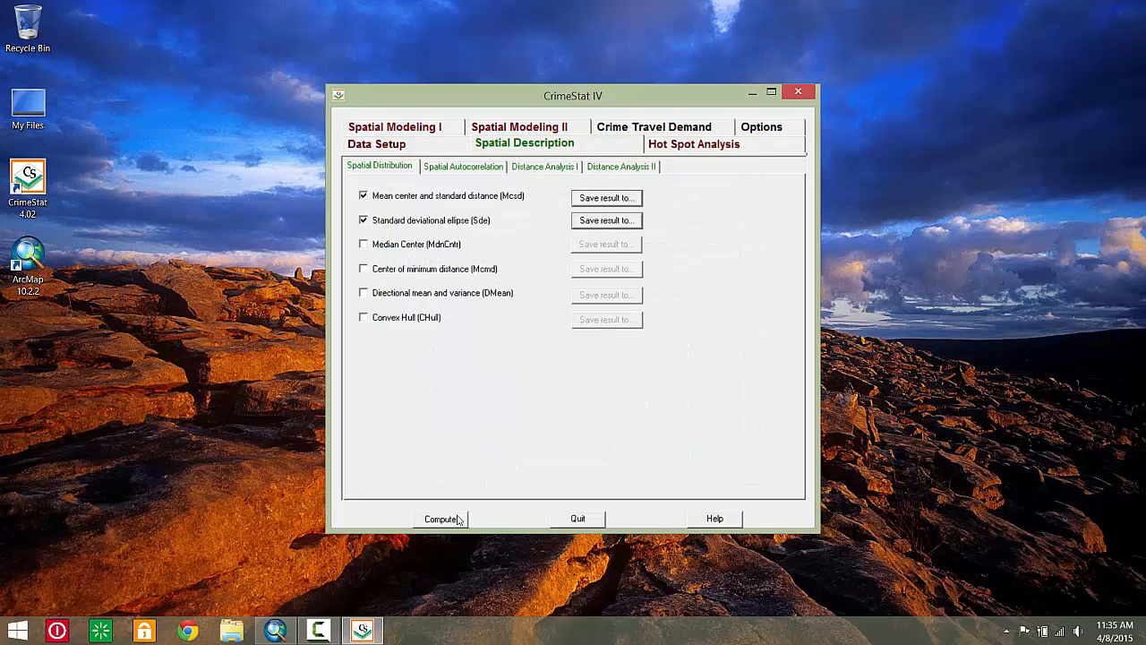
pyautogui.click(440, 520)
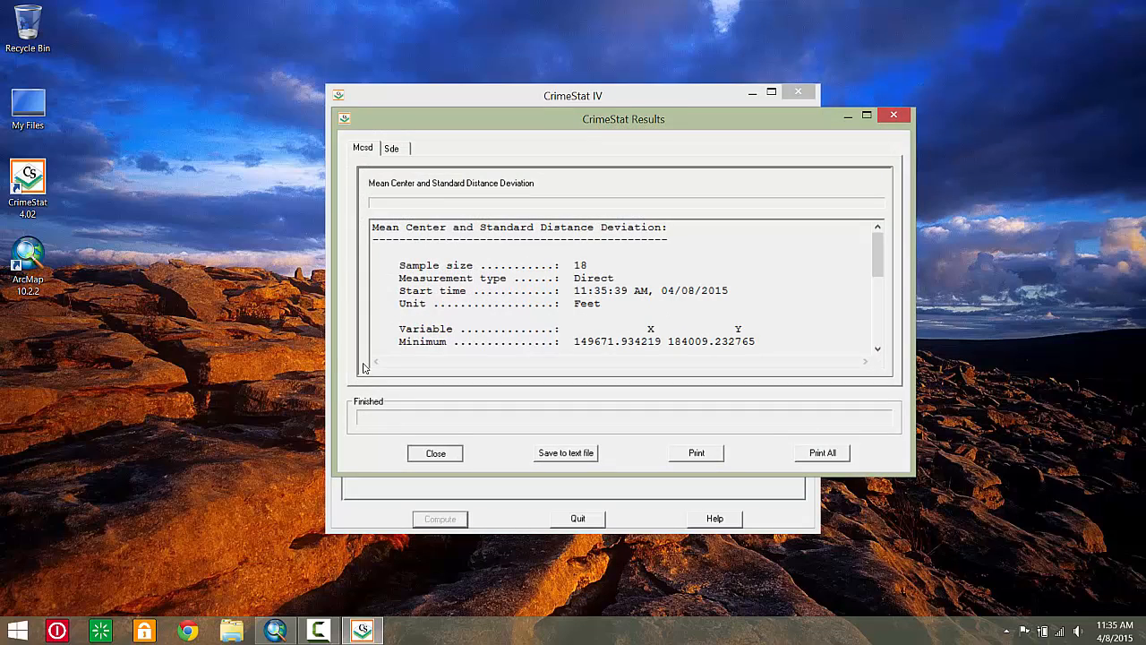
pyautogui.click(275, 631)
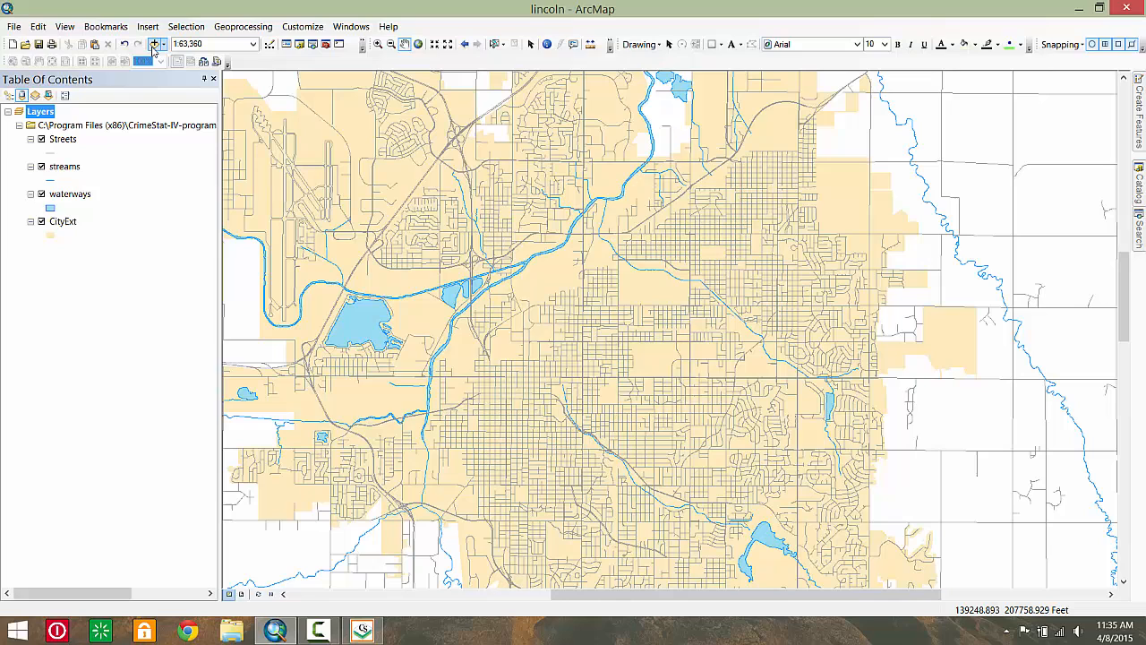
# Step: Add RobSeries Layer.lyr to the Lincoln map and dismiss the unknown spatial reference warning
pyautogui.click(150, 43)
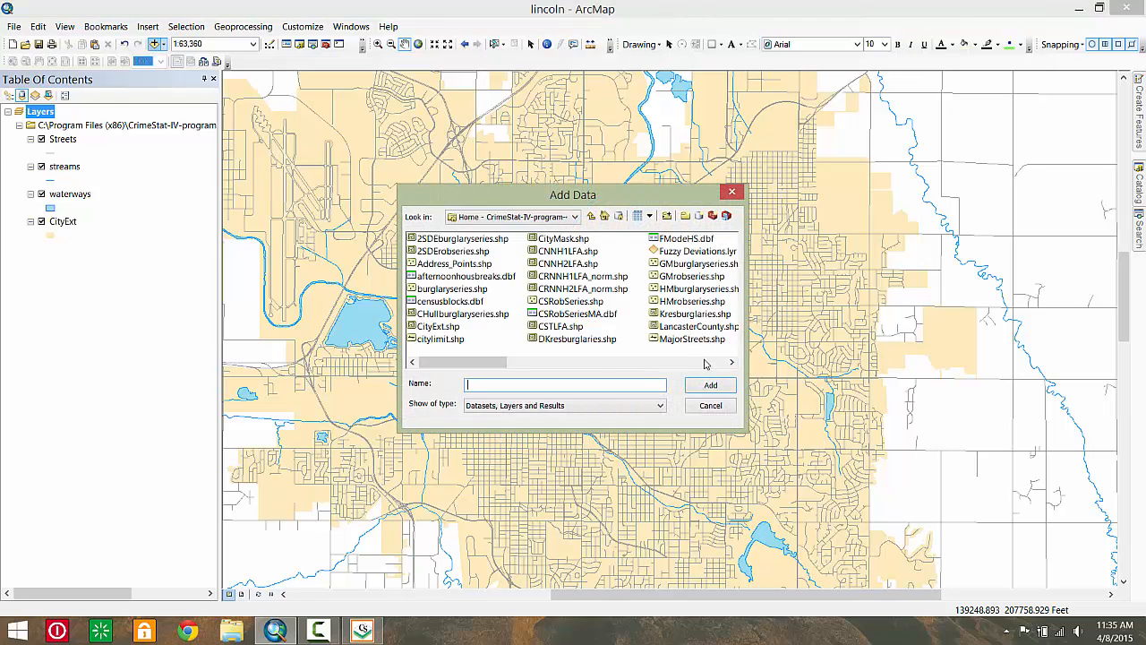
pyautogui.click(695, 314)
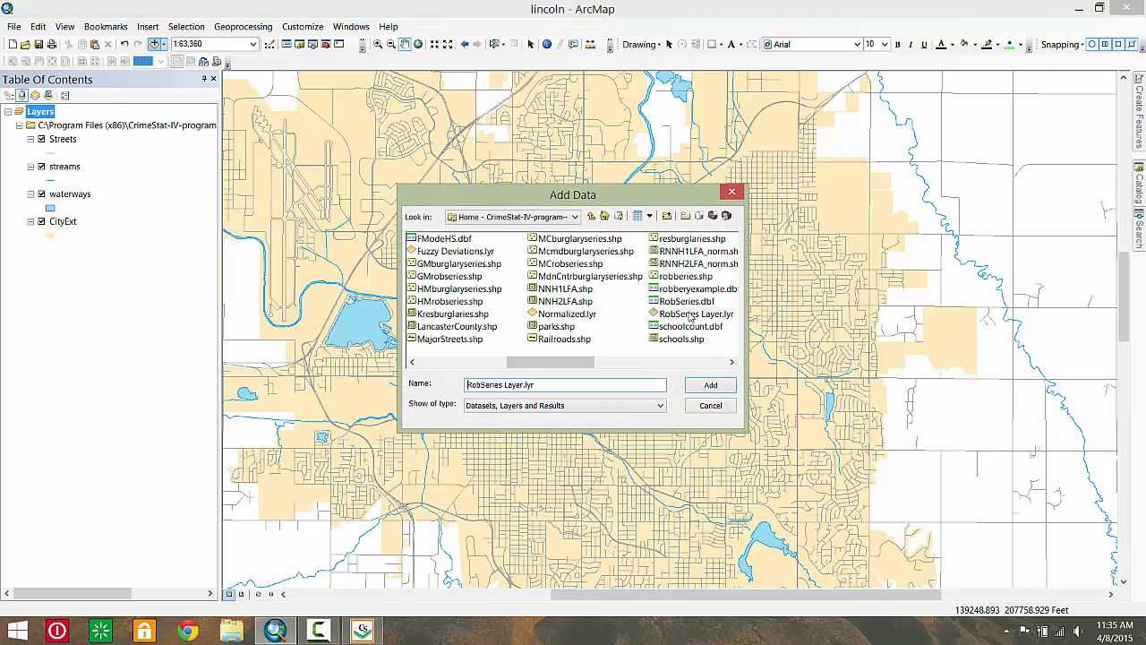
pyautogui.click(710, 384)
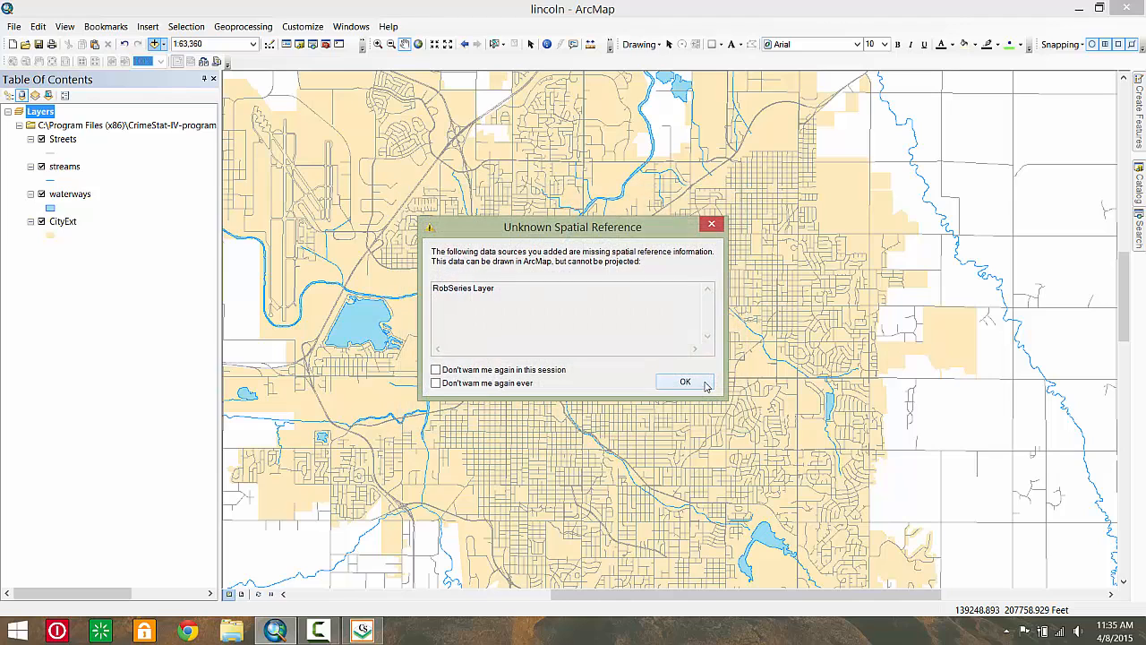
pyautogui.click(685, 382)
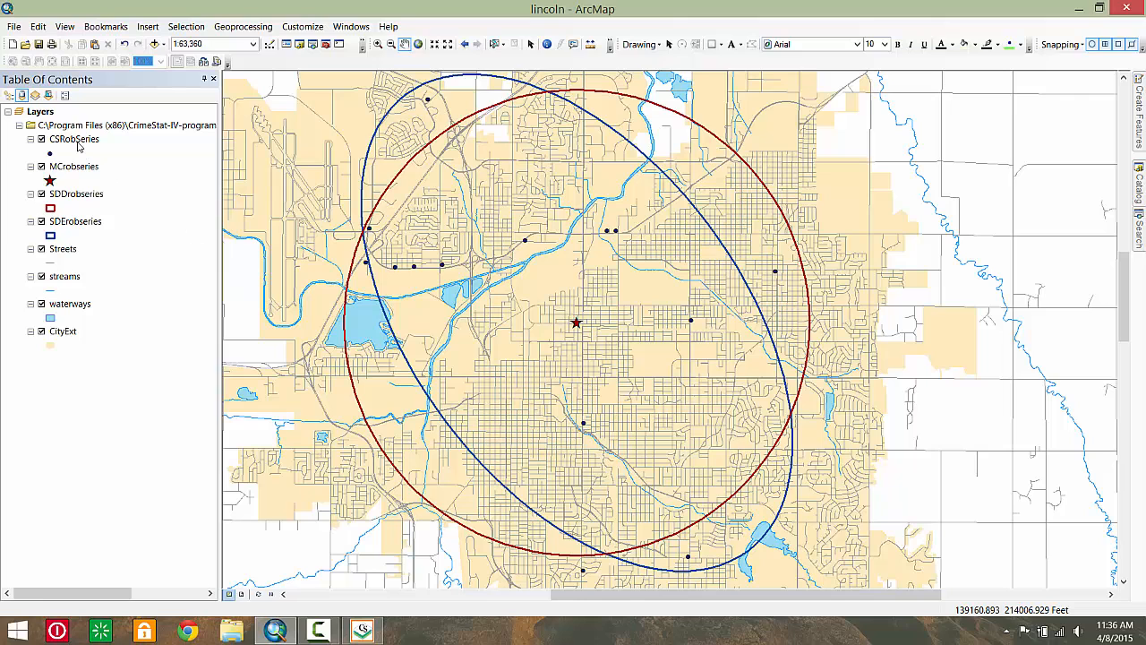
# Step: Bring up the layer options for CSRobSeries in the Table of Contents
pyautogui.rightClick(74, 140)
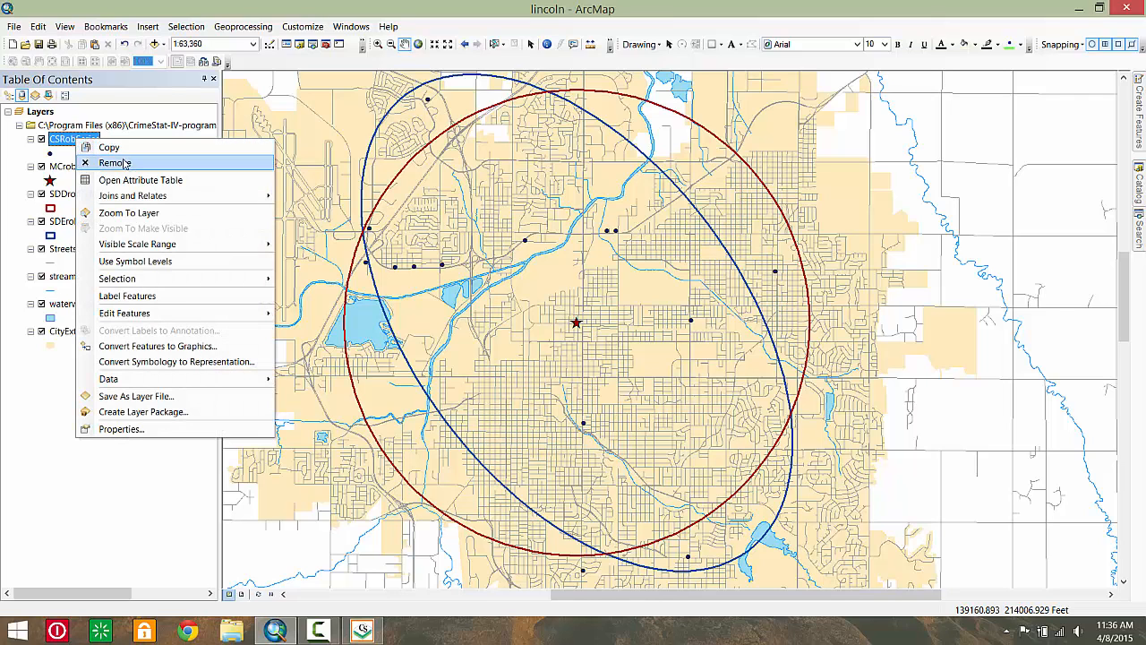
pyautogui.click(139, 179)
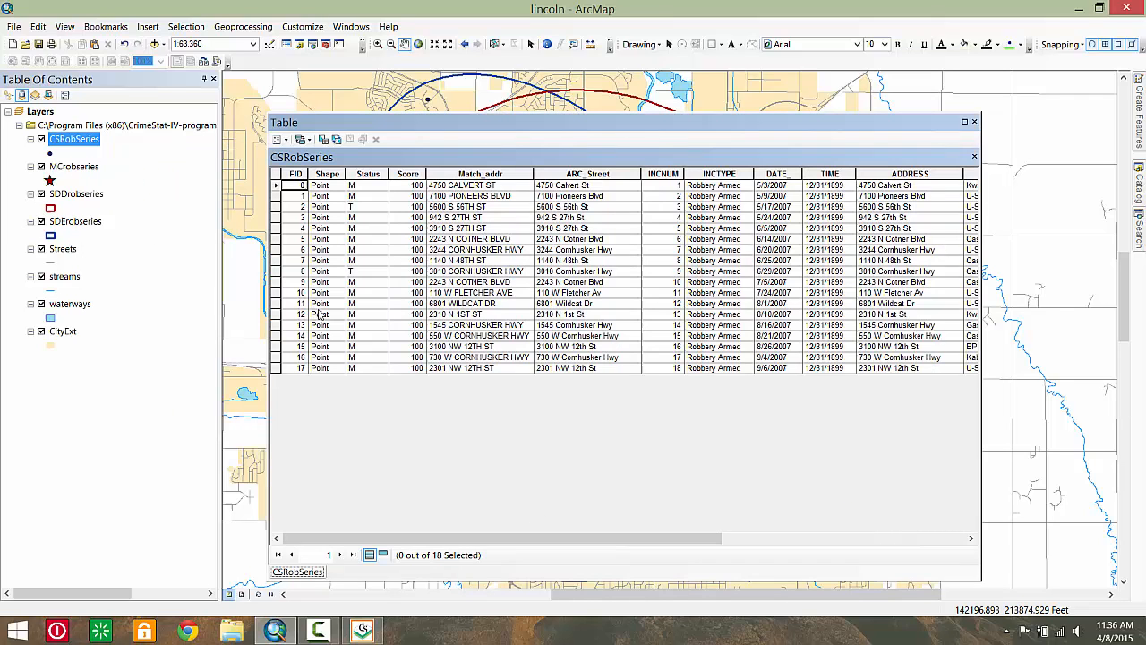
pyautogui.hscroll(3)
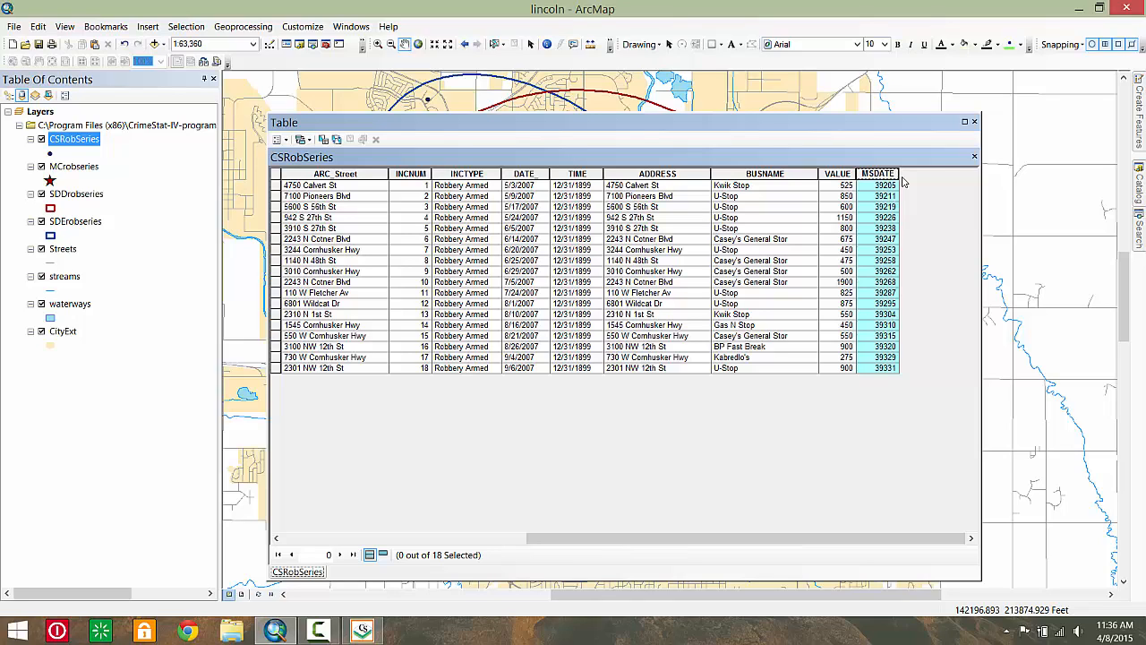
pyautogui.moveTo(917, 171)
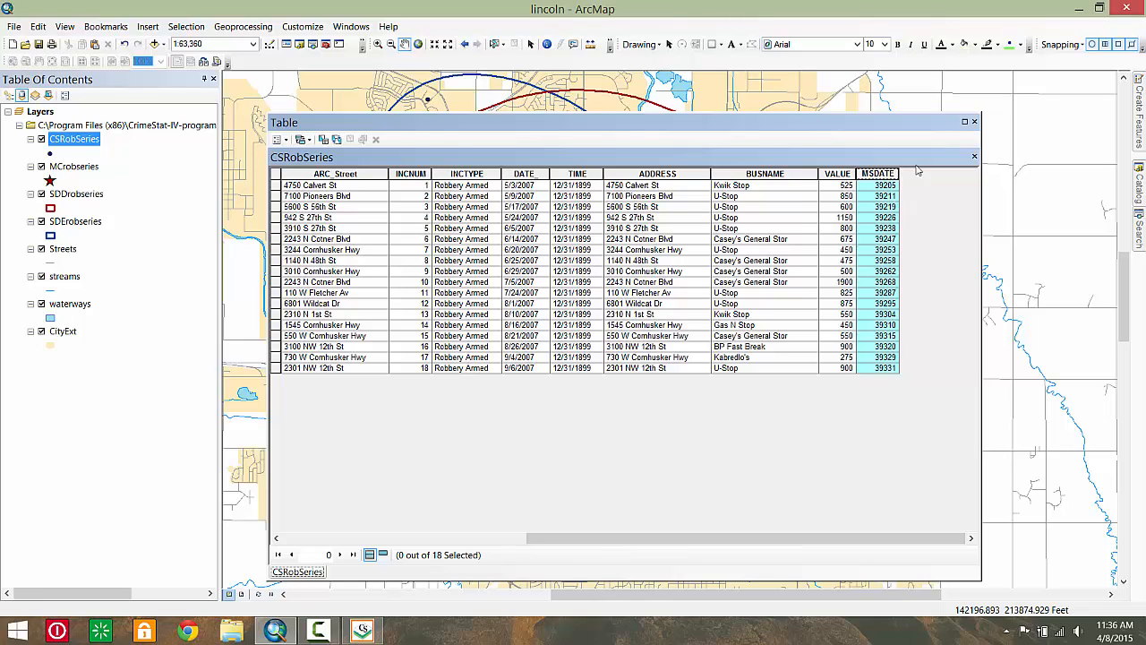
pyautogui.moveTo(975, 122)
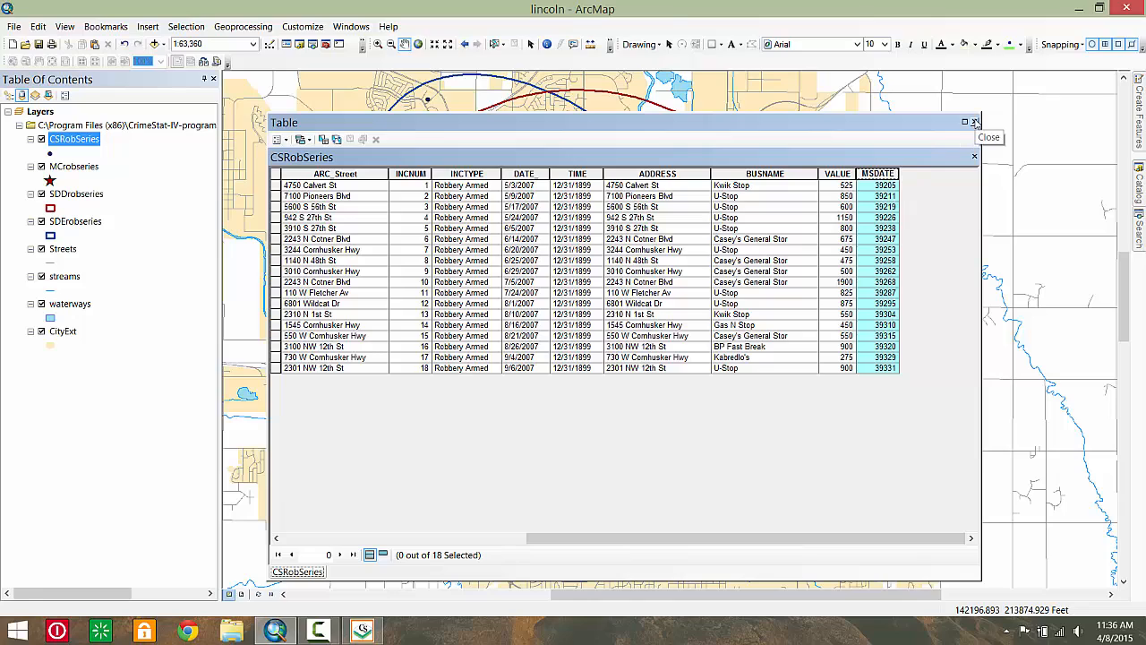
pyautogui.click(989, 136)
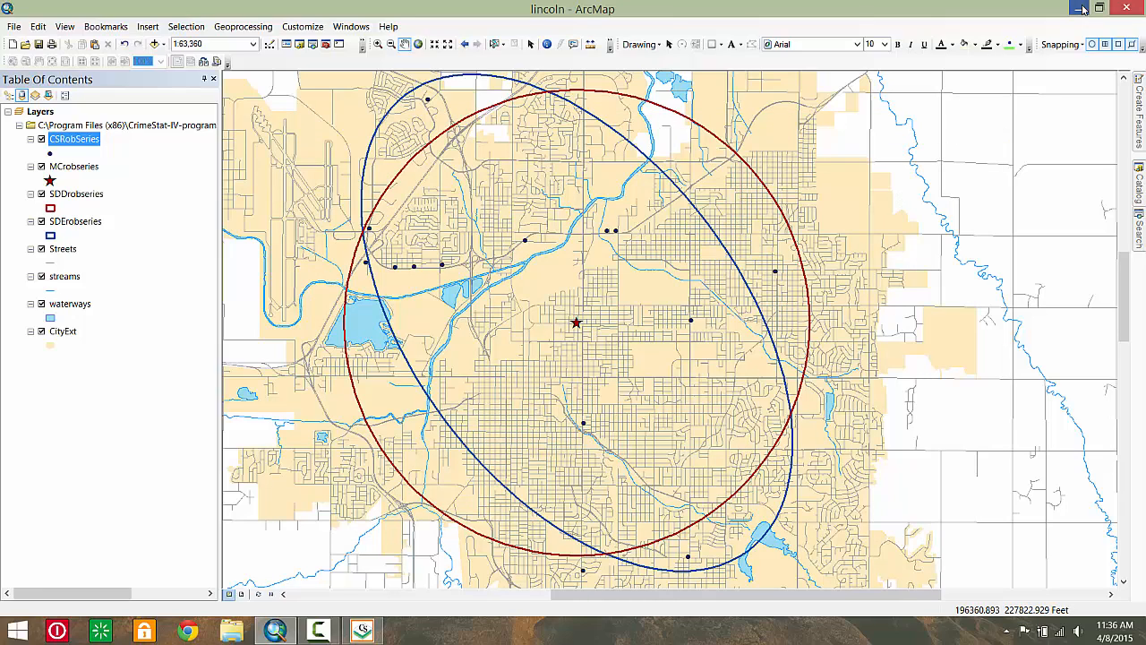
# Step: Return to the CrimeStat window from the taskbar
pyautogui.click(1082, 7)
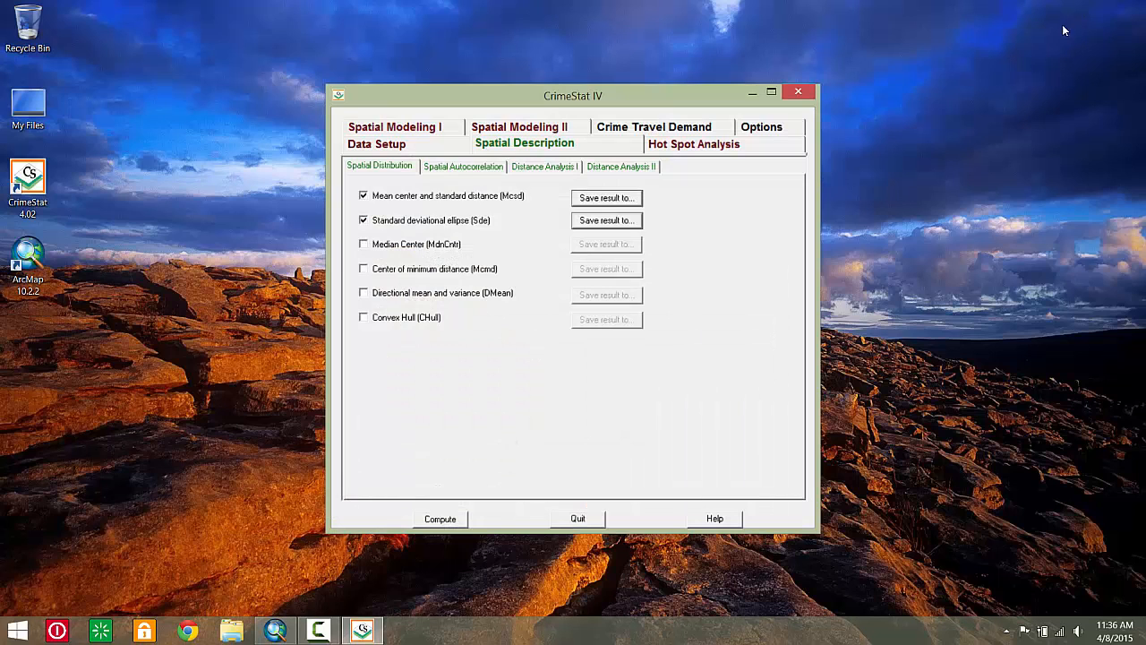
pyautogui.moveTo(291, 159)
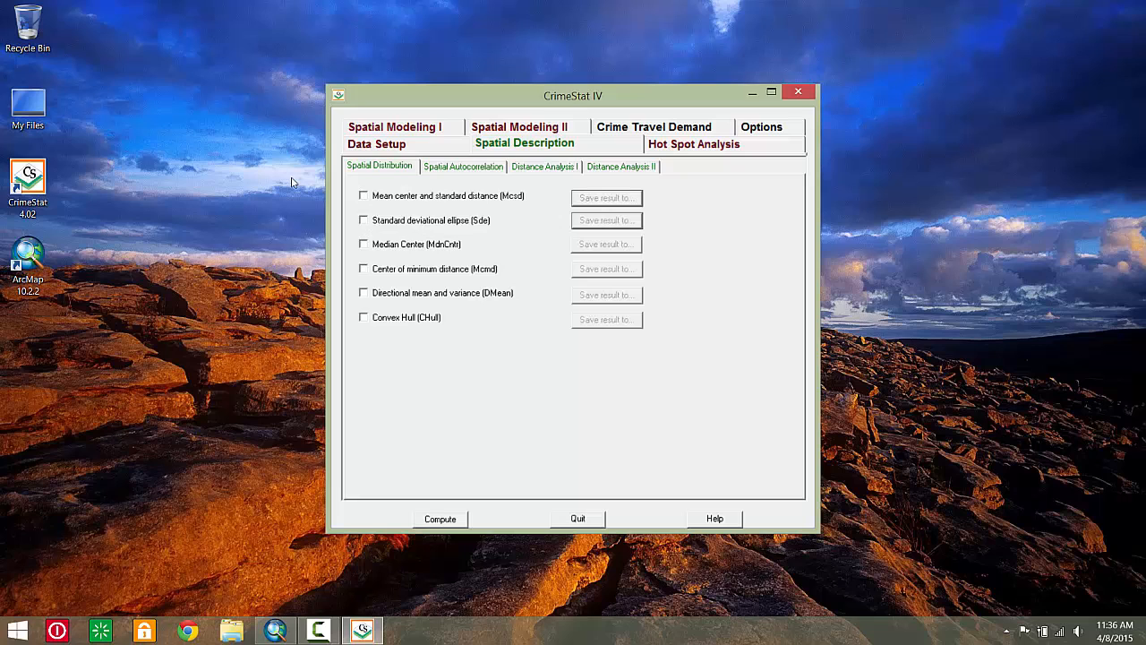
# Step: Assign the MSDATE date field as the primary file's Time variable
pyautogui.click(373, 143)
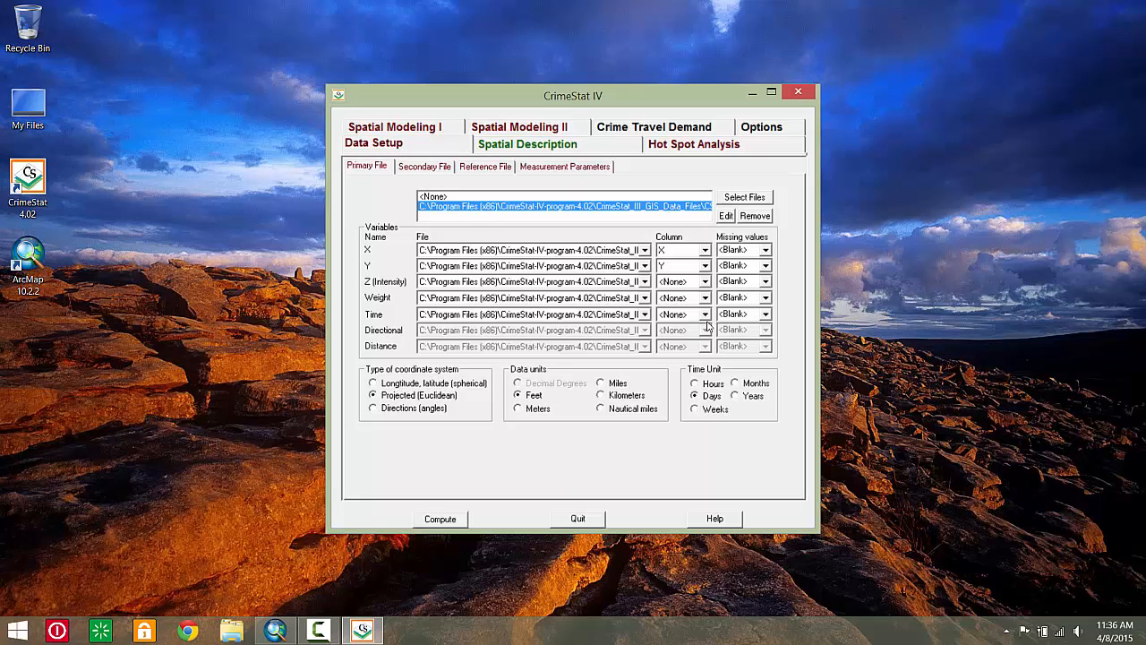
pyautogui.click(706, 330)
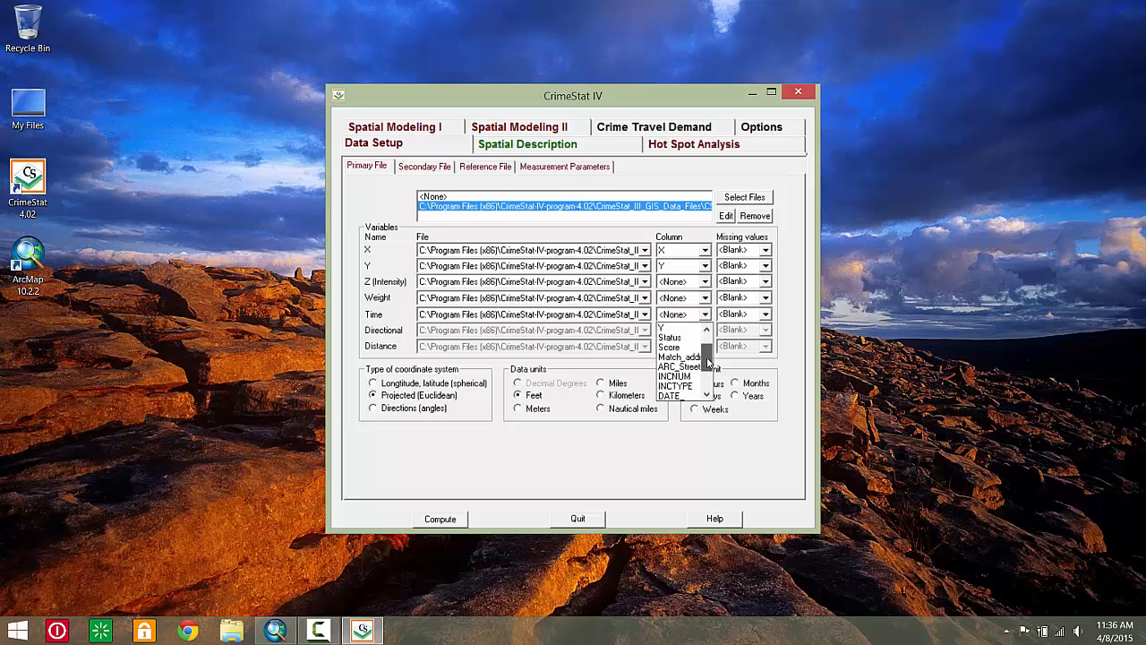
pyautogui.click(681, 396)
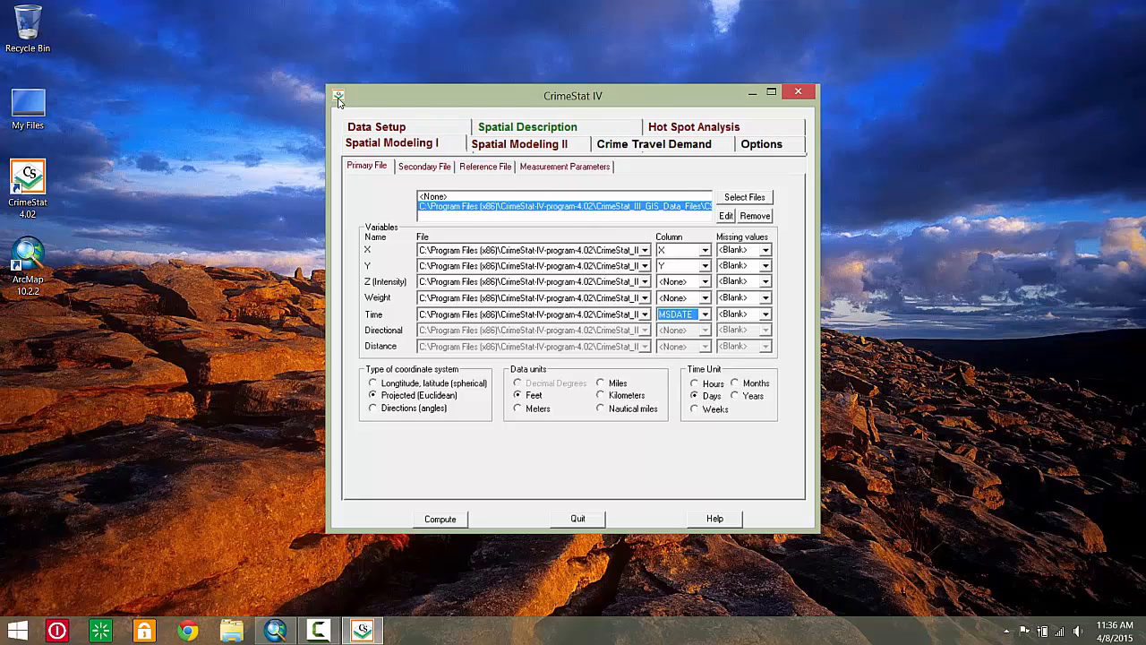
# Step: Turn on the spatial-temporal moving average under Space-time analysis, saving output as dBase DBF
pyautogui.click(392, 143)
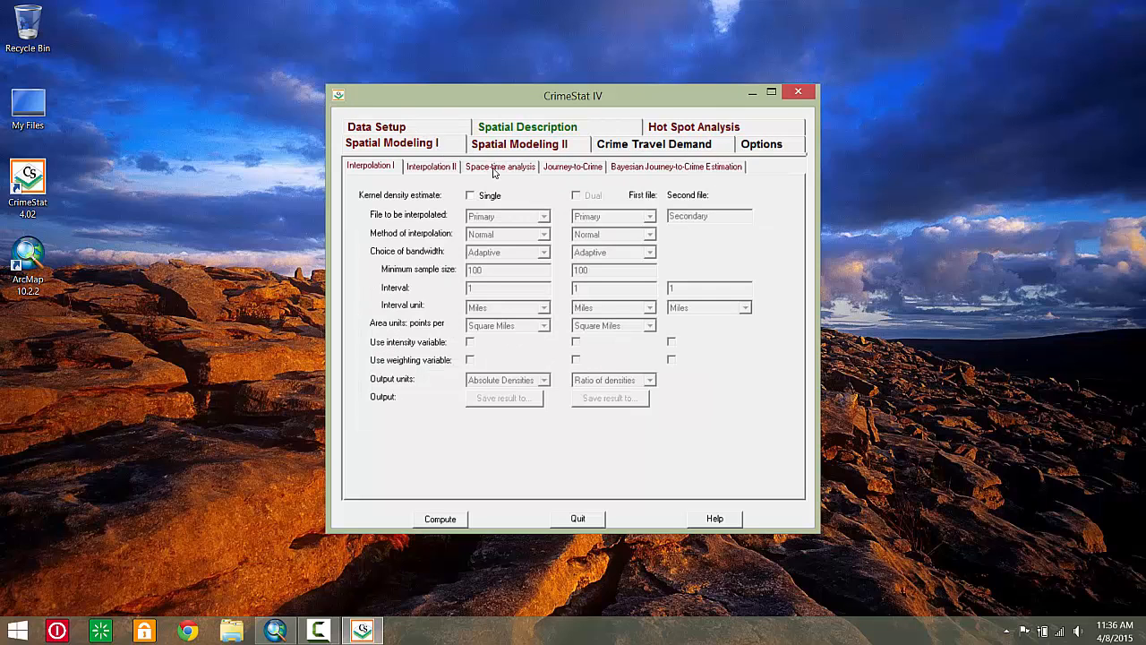
pyautogui.click(498, 167)
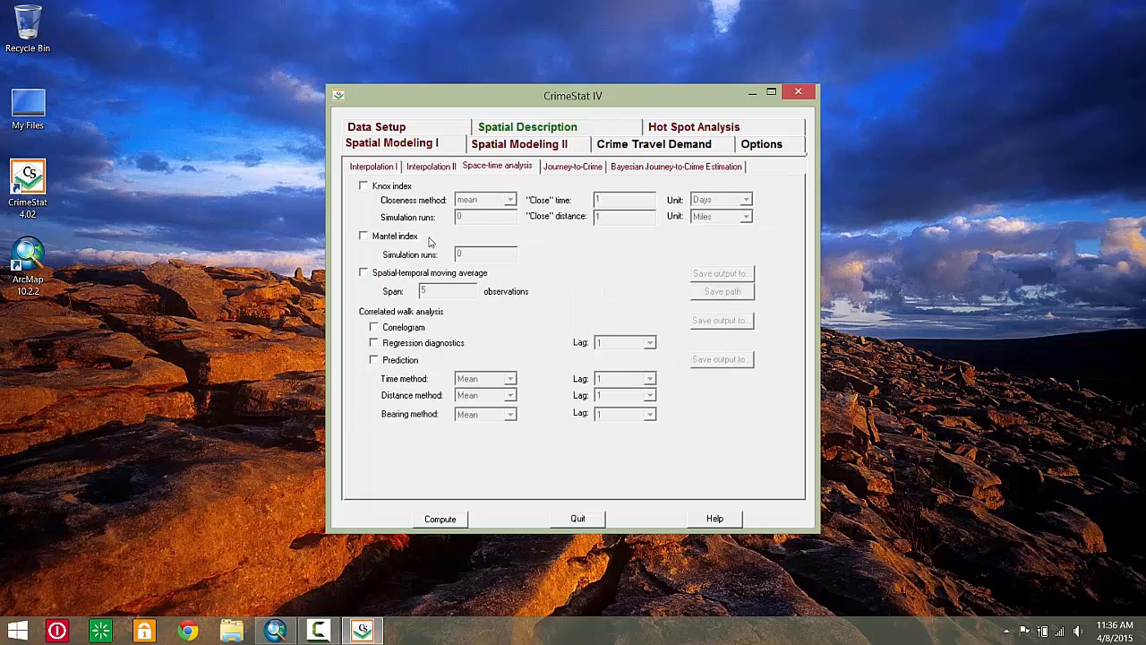
pyautogui.click(365, 273)
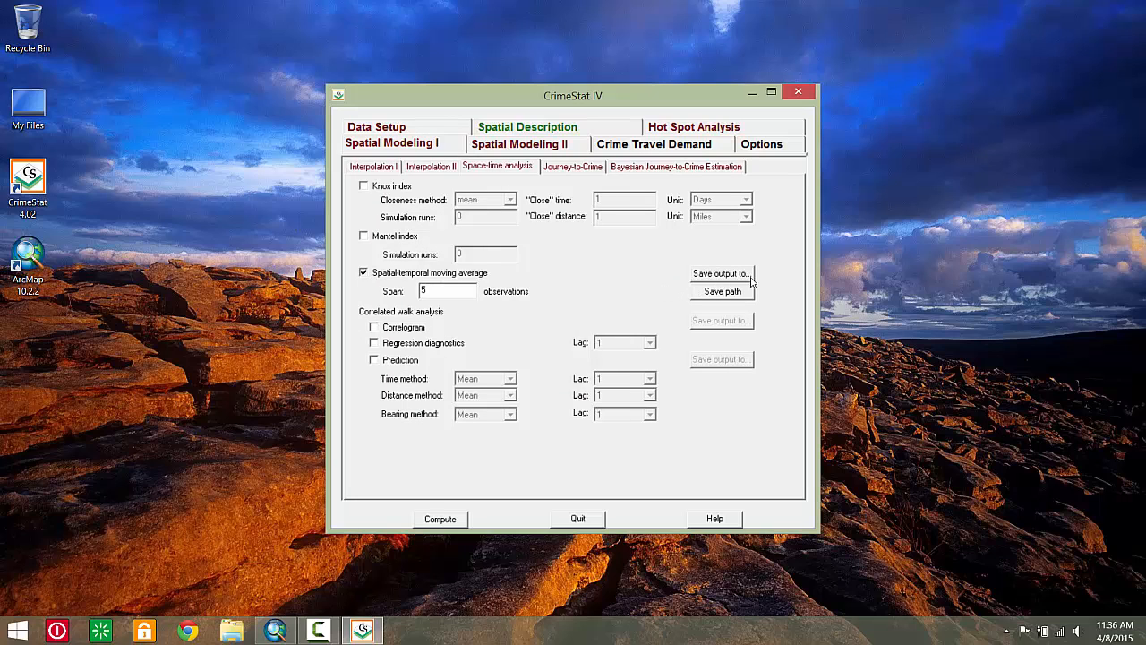
pyautogui.click(720, 272)
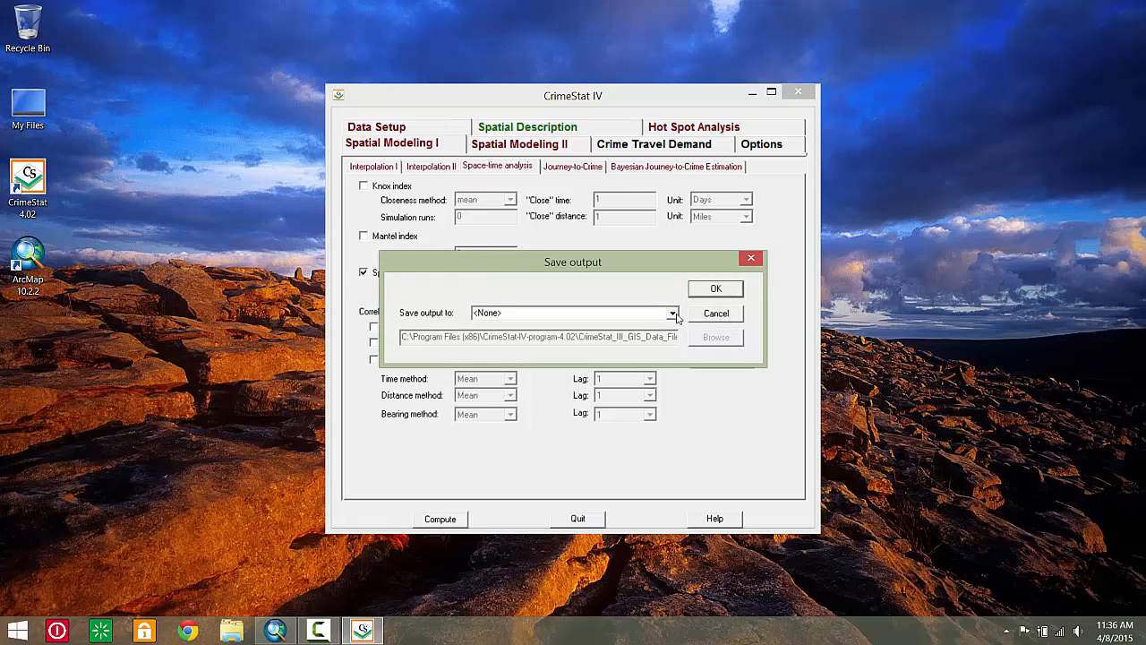
pyautogui.click(673, 311)
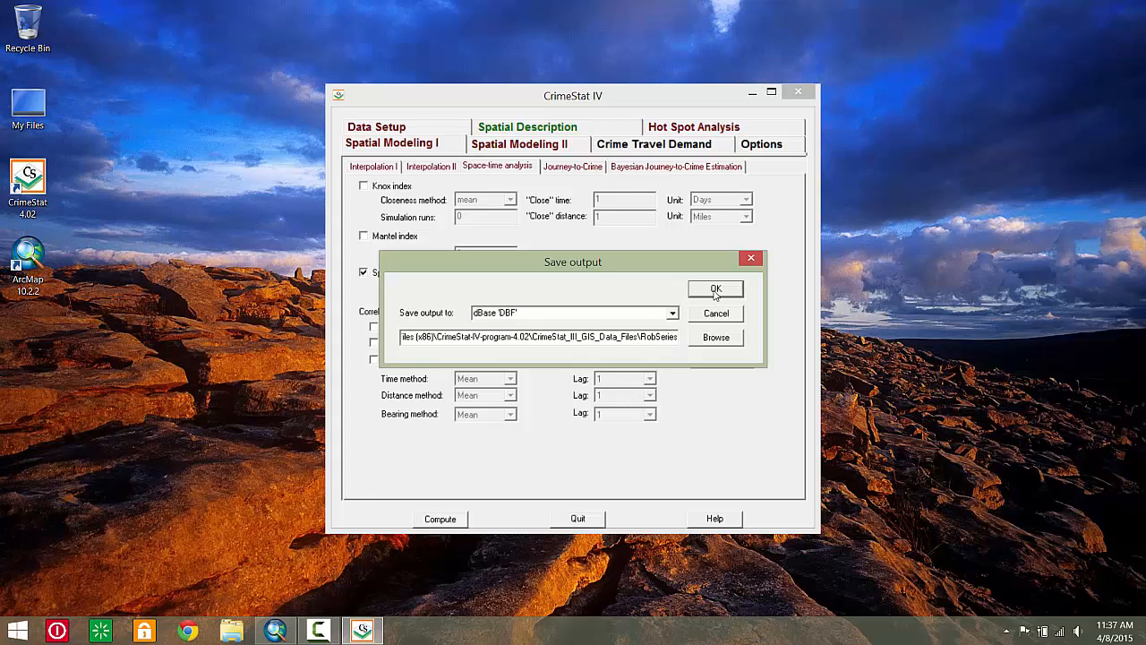
pyautogui.click(716, 289)
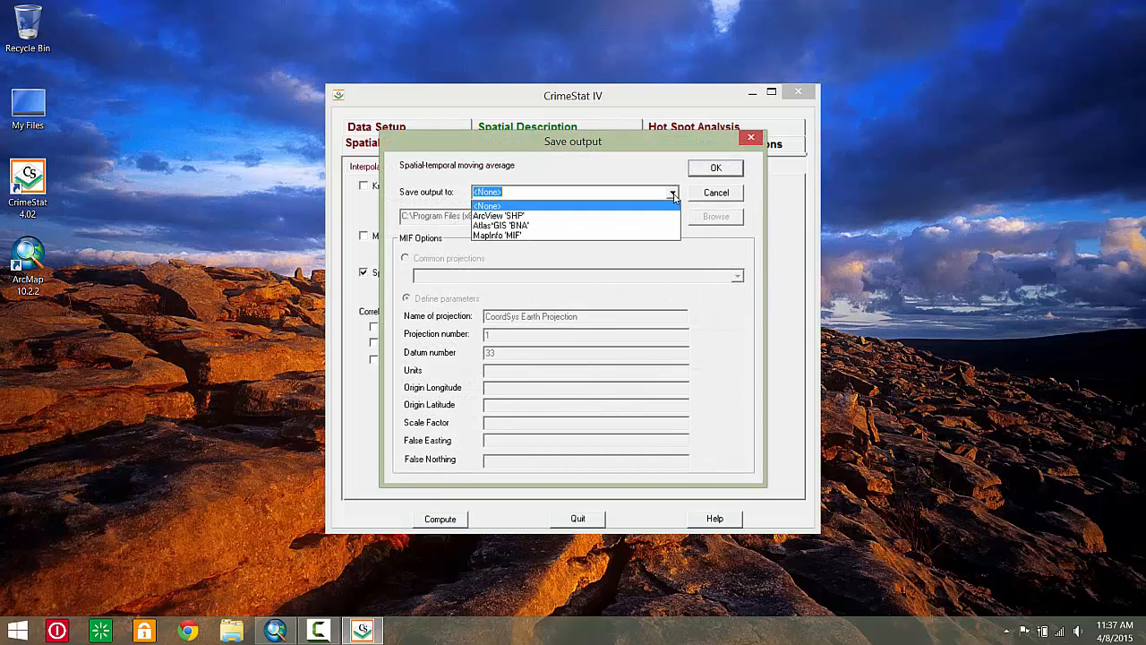
# Step: Save the moving-average path as an ArcView shapefile and compute the analysis
pyautogui.click(498, 215)
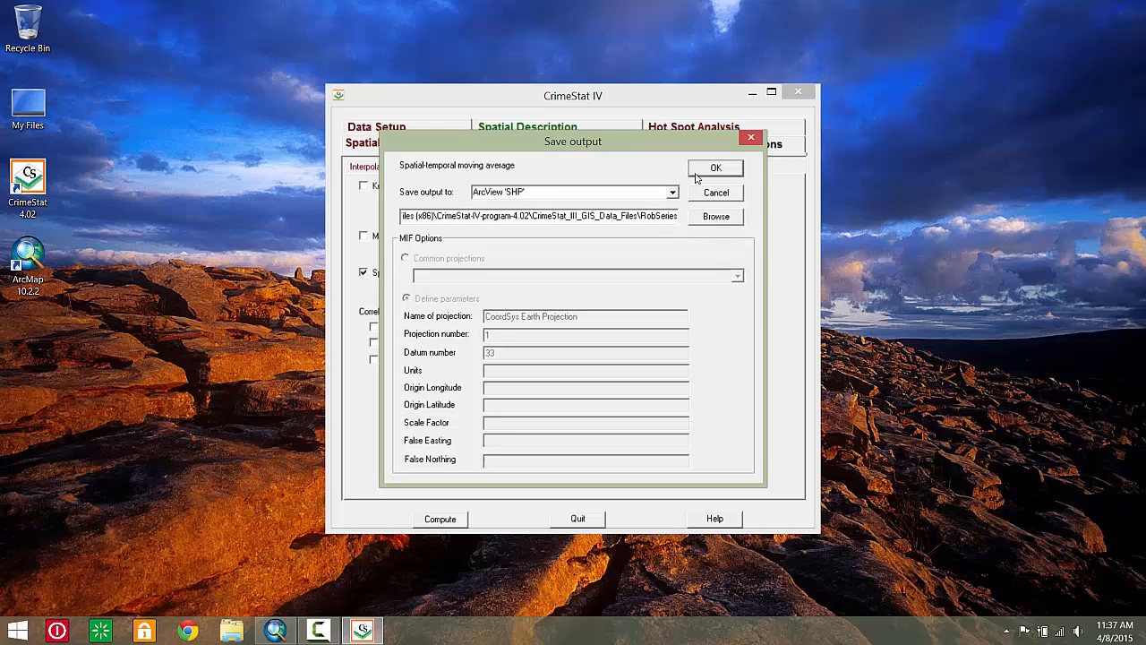
pyautogui.click(715, 168)
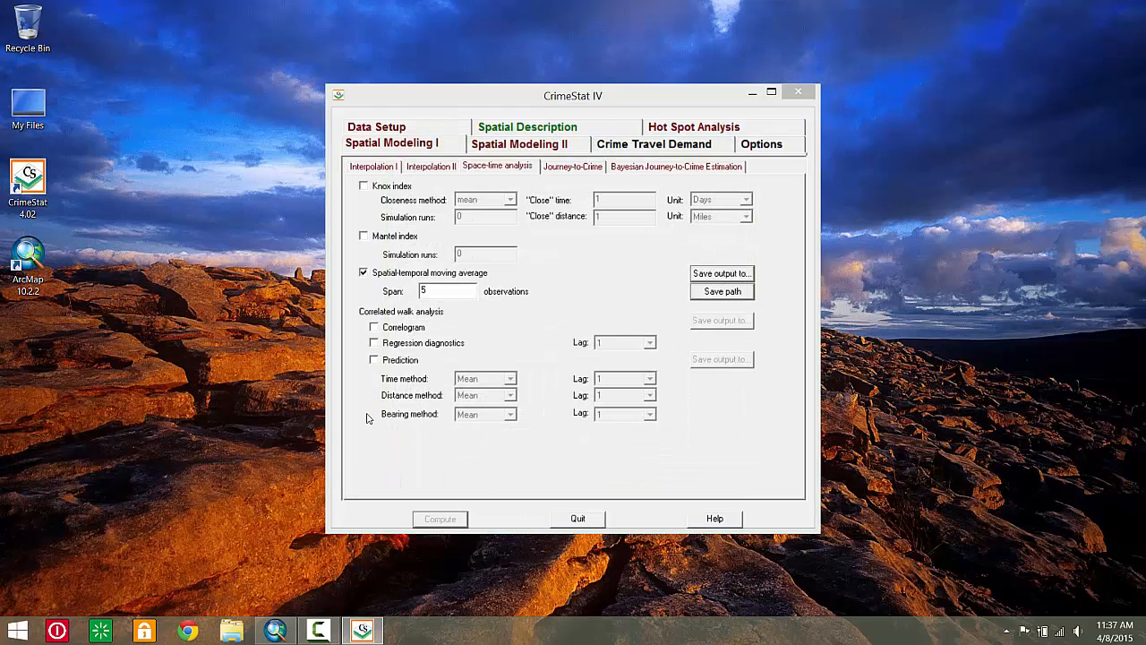
pyautogui.click(441, 519)
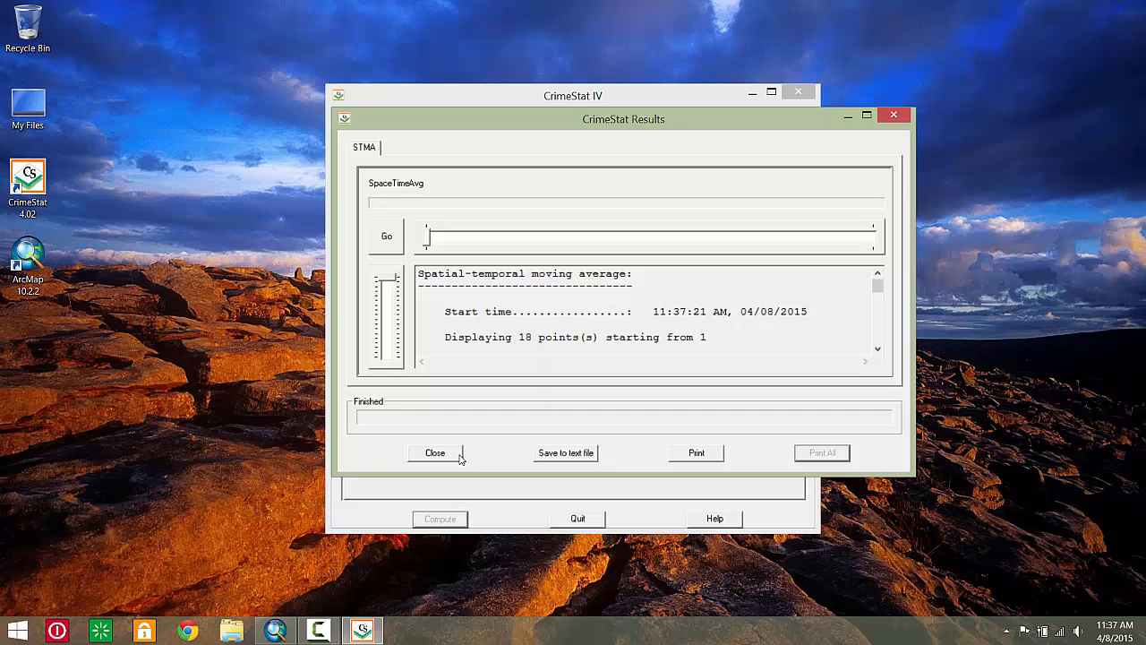
pyautogui.click(436, 452)
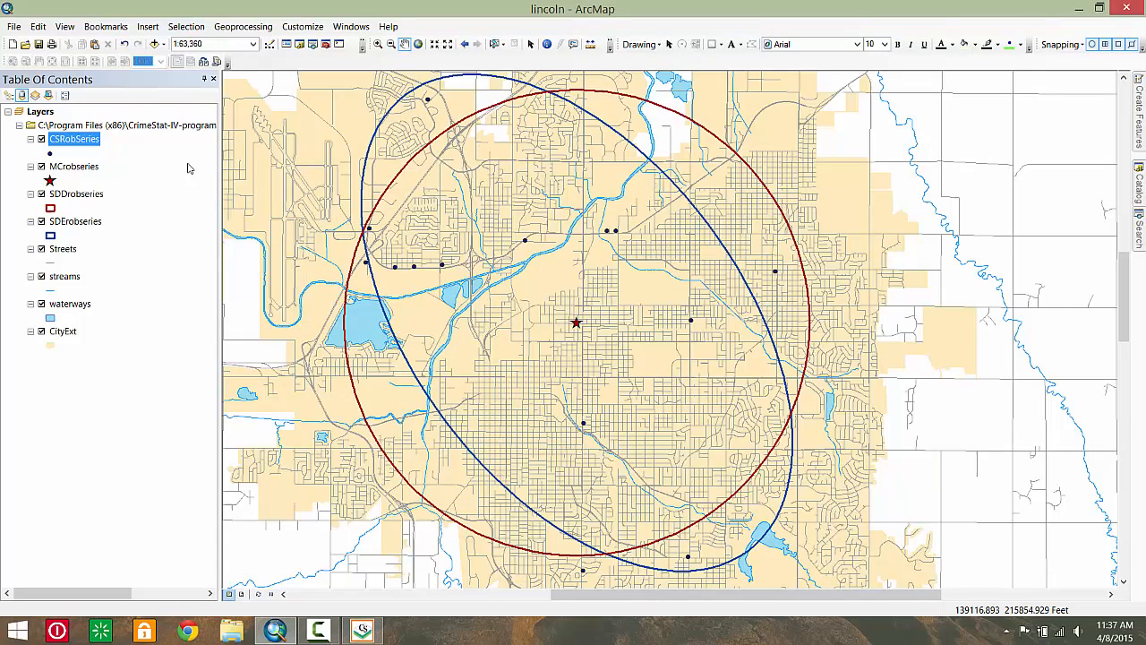
# Step: Add STMARobSeries.shp and RobSeries.dbf to the map, accepting the spatial reference warning
pyautogui.click(152, 43)
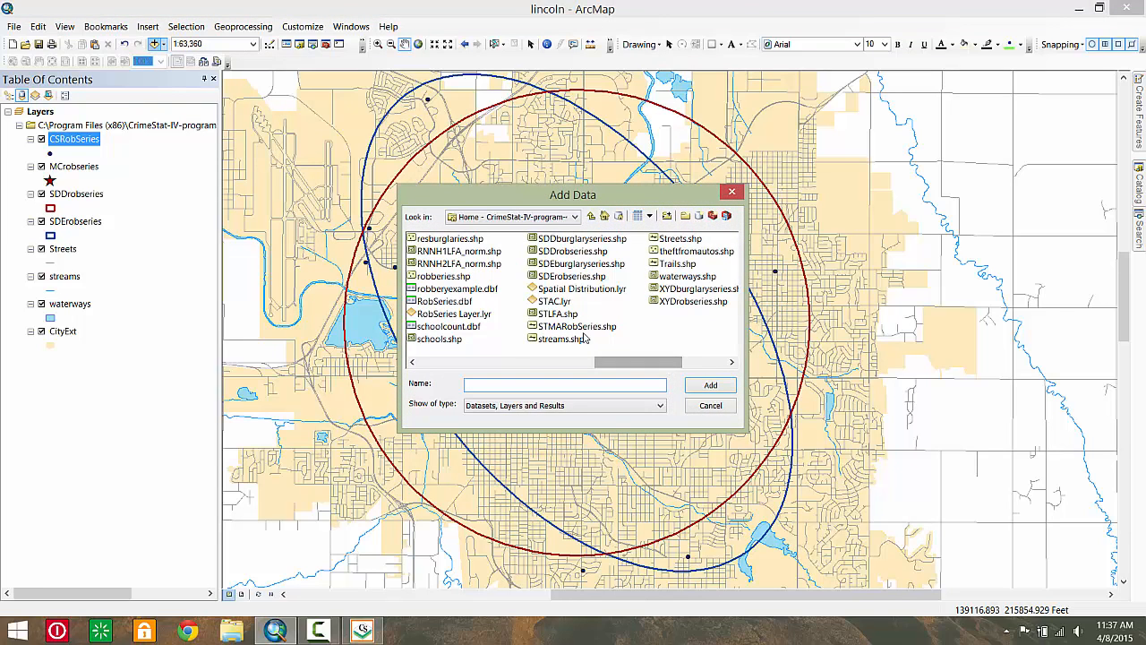
pyautogui.click(576, 326)
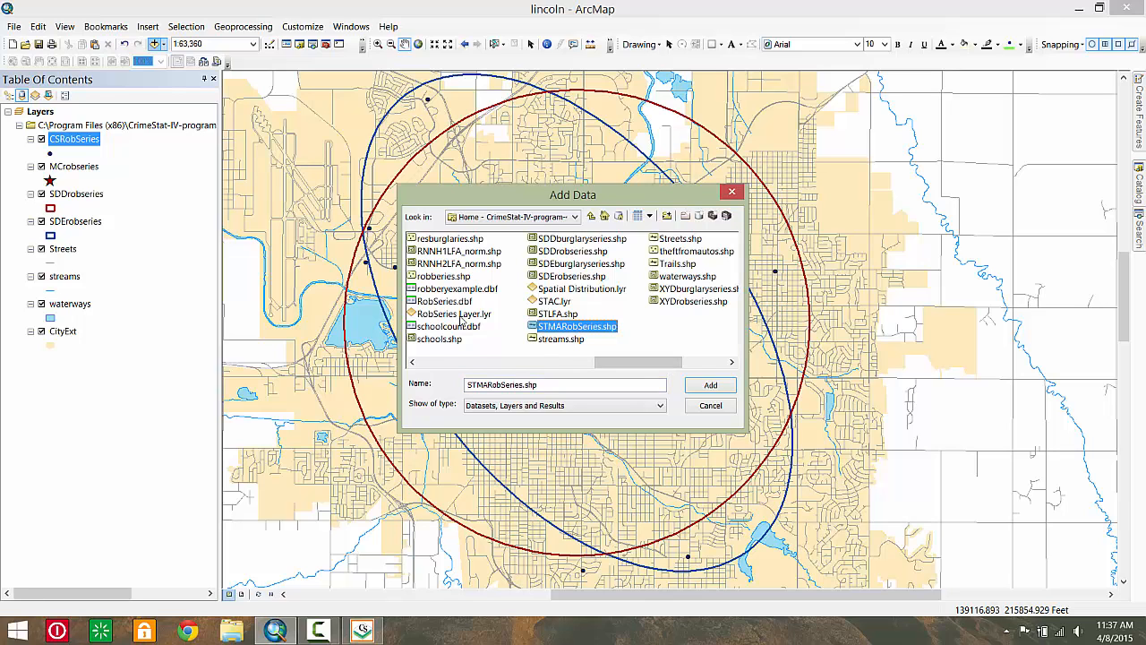
pyautogui.click(442, 301)
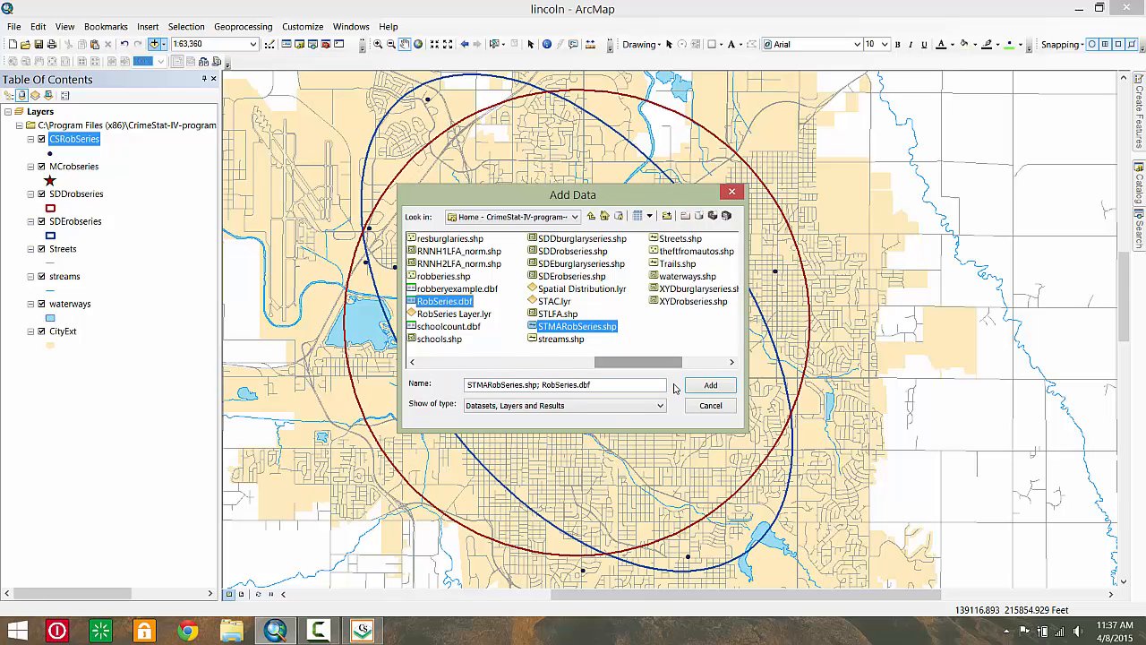
pyautogui.click(709, 385)
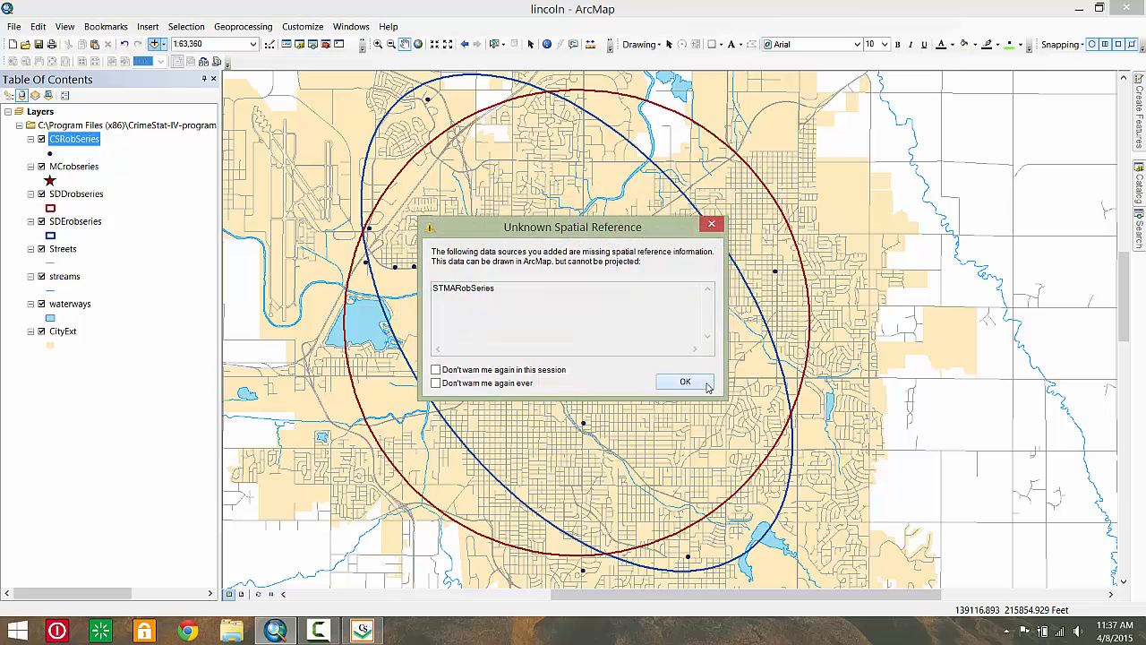
pyautogui.click(684, 380)
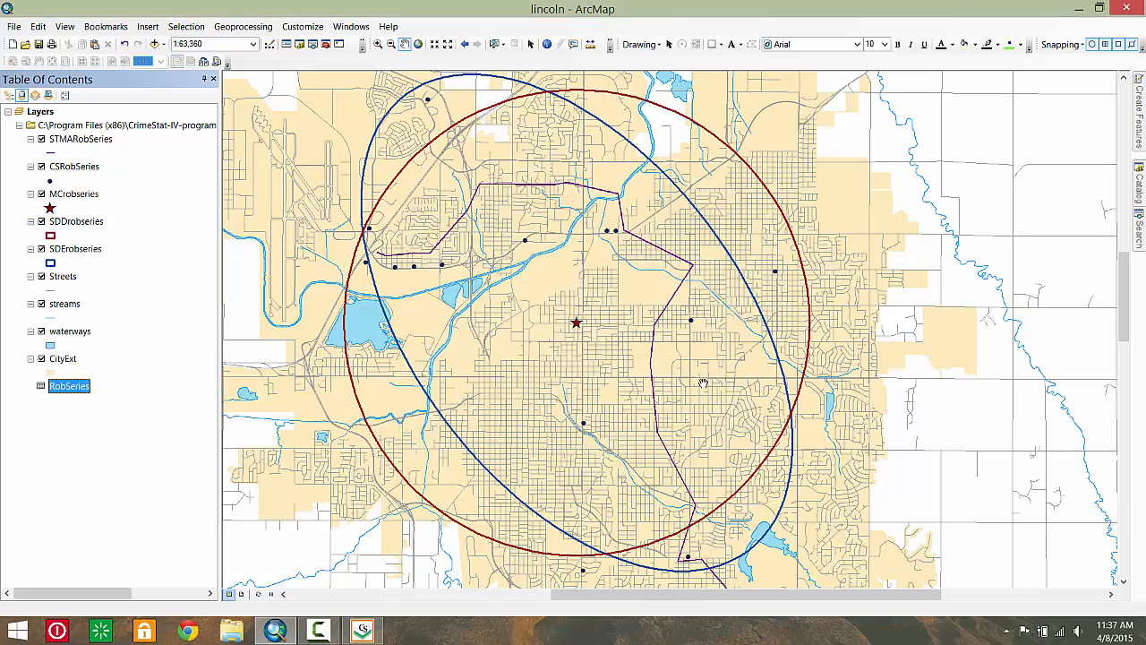
# Step: Display the RobSeries table as XY points using MEANX and MEANY coordinates
pyautogui.rightClick(69, 387)
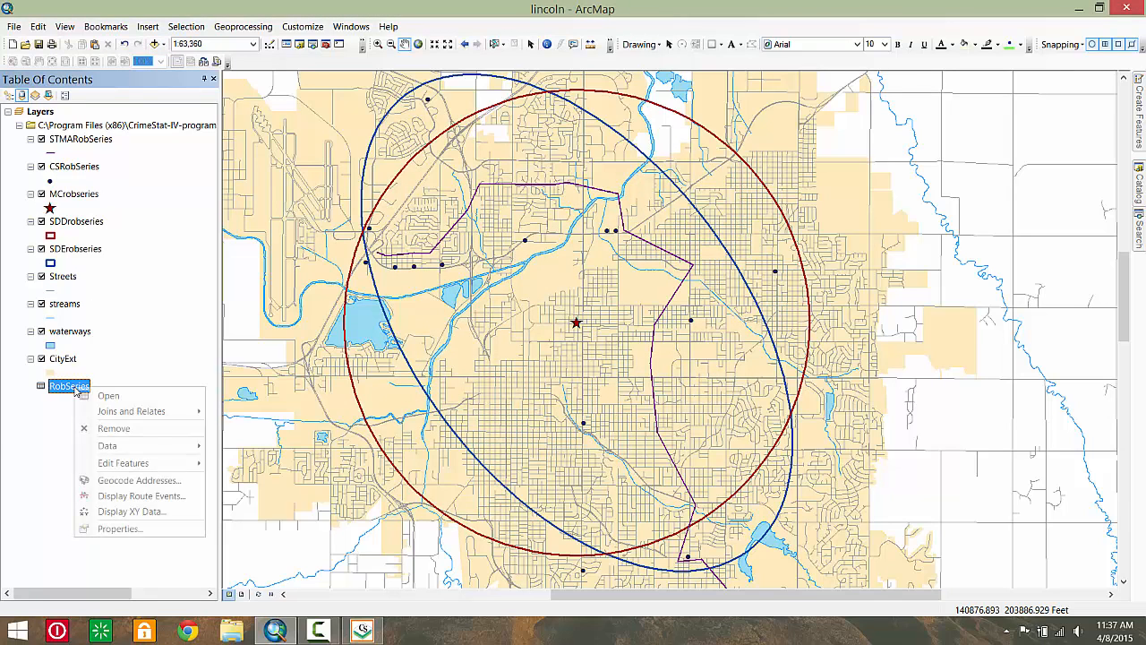
pyautogui.click(132, 511)
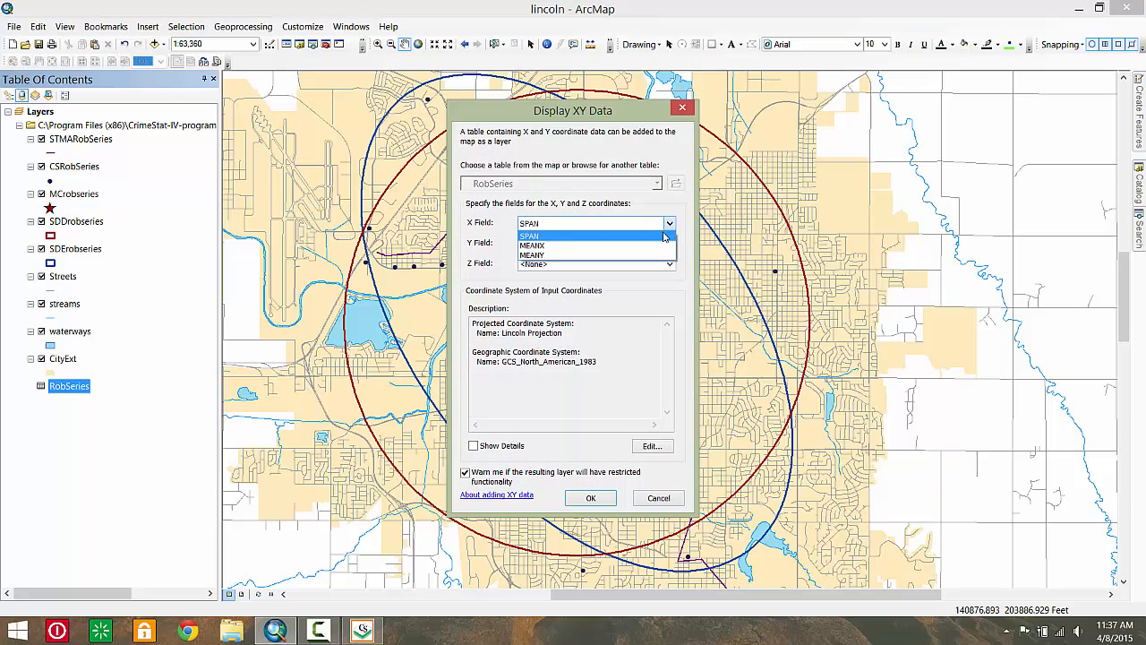
pyautogui.click(531, 244)
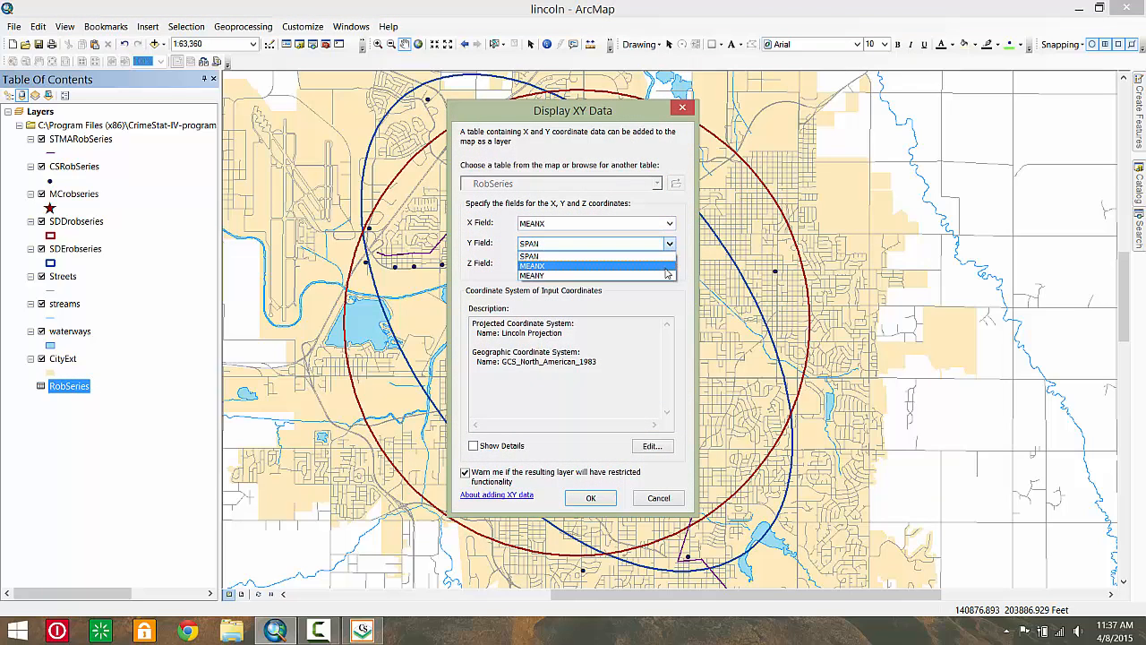
pyautogui.click(595, 276)
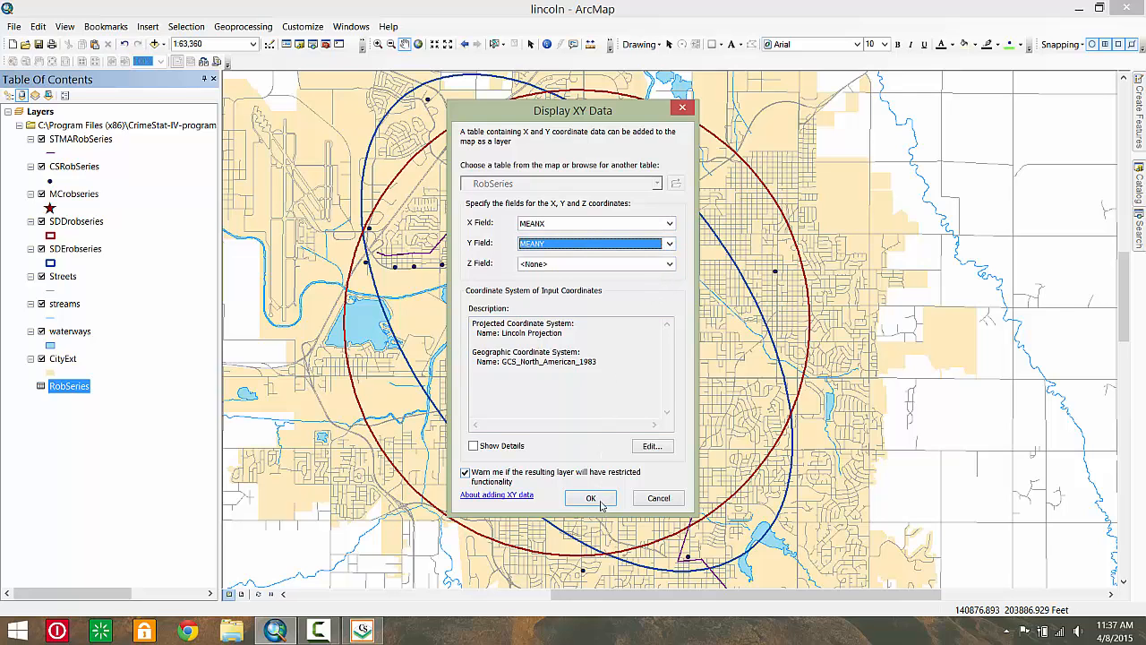
pyautogui.click(591, 498)
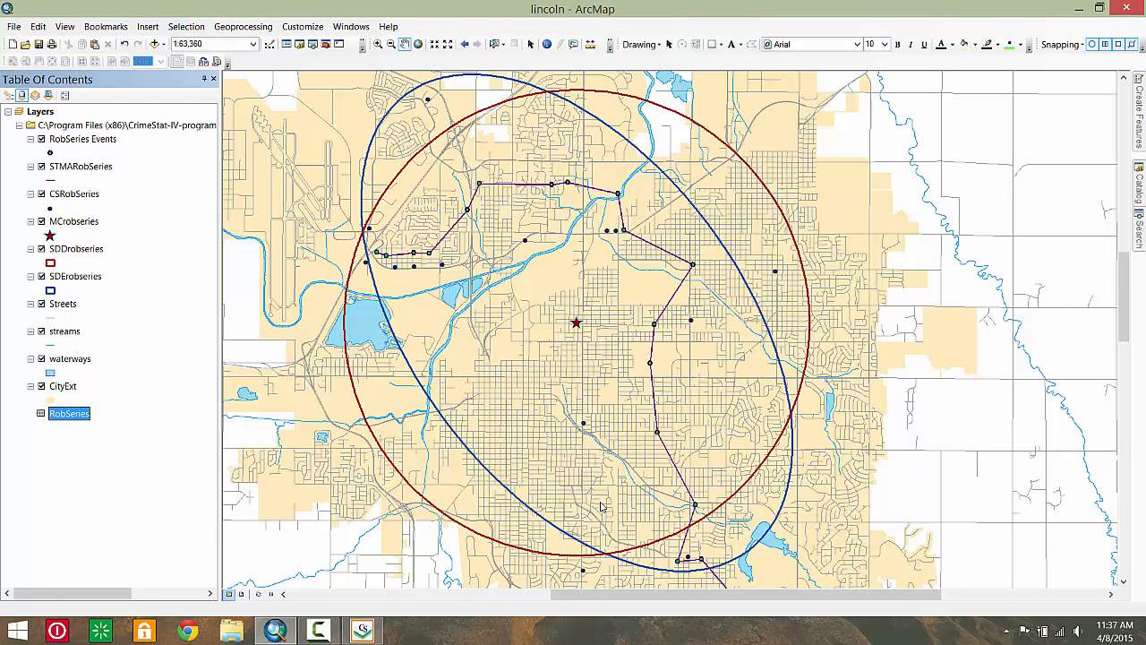
pyautogui.moveTo(375, 283)
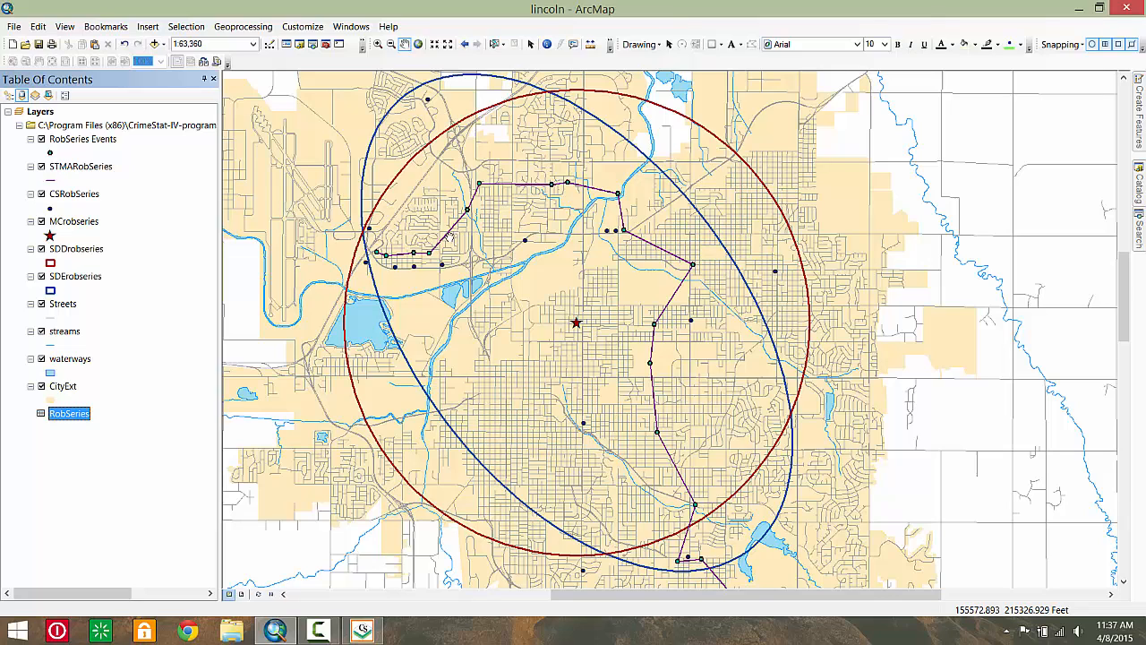
pyautogui.moveTo(673, 358)
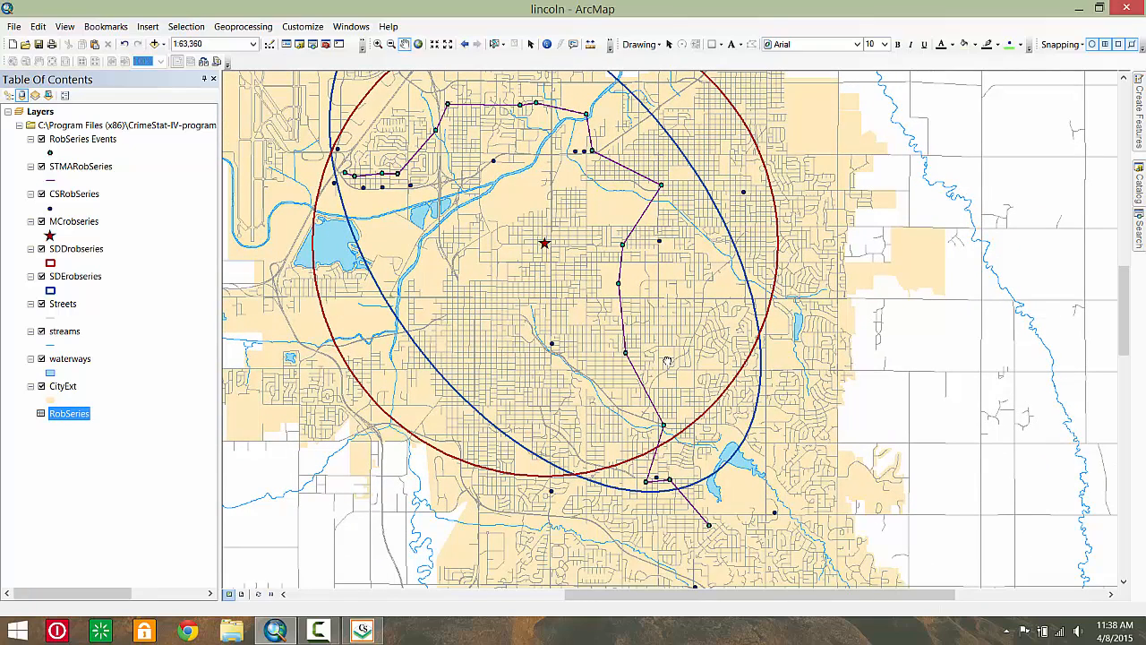
pyautogui.moveTo(702, 495)
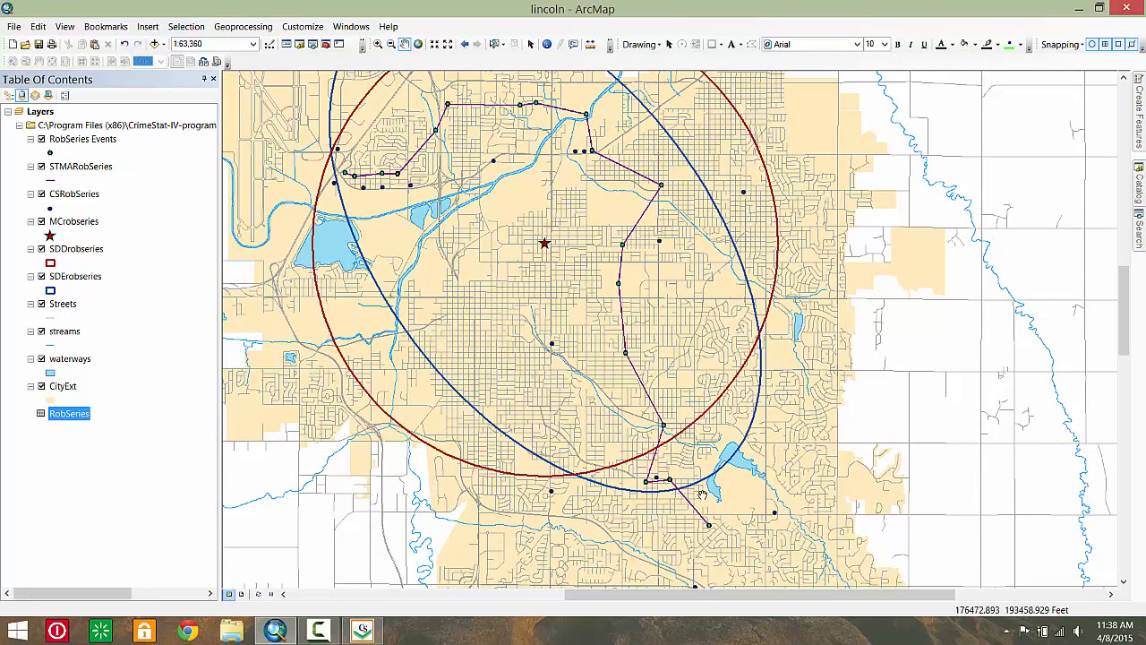